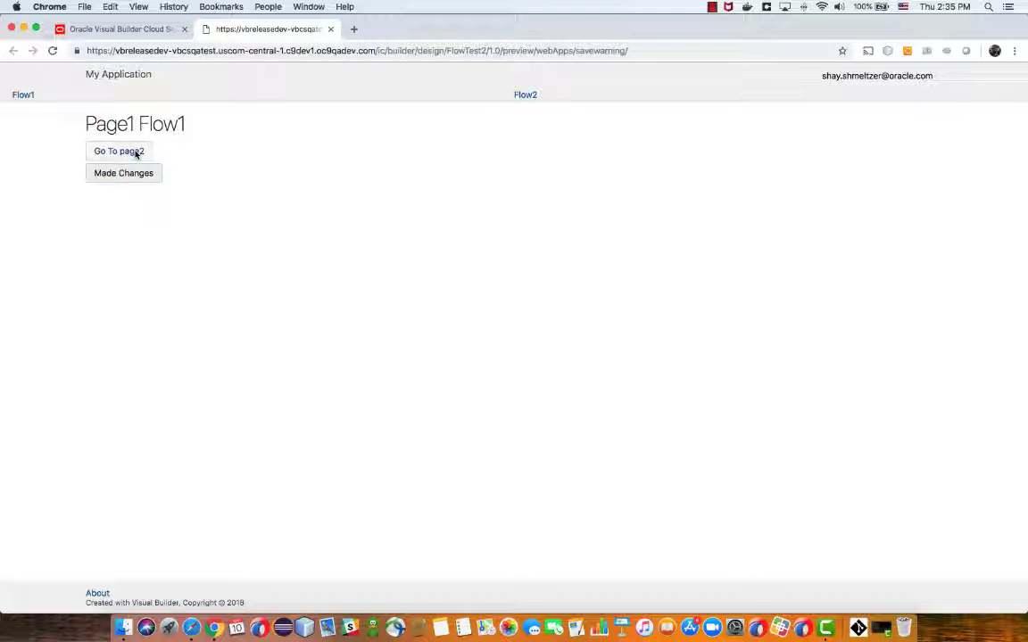
In the running app, flag changes and verify No keeps the page while Yes leaves it
{"action": "left_click", "coordinate": [118, 150]}
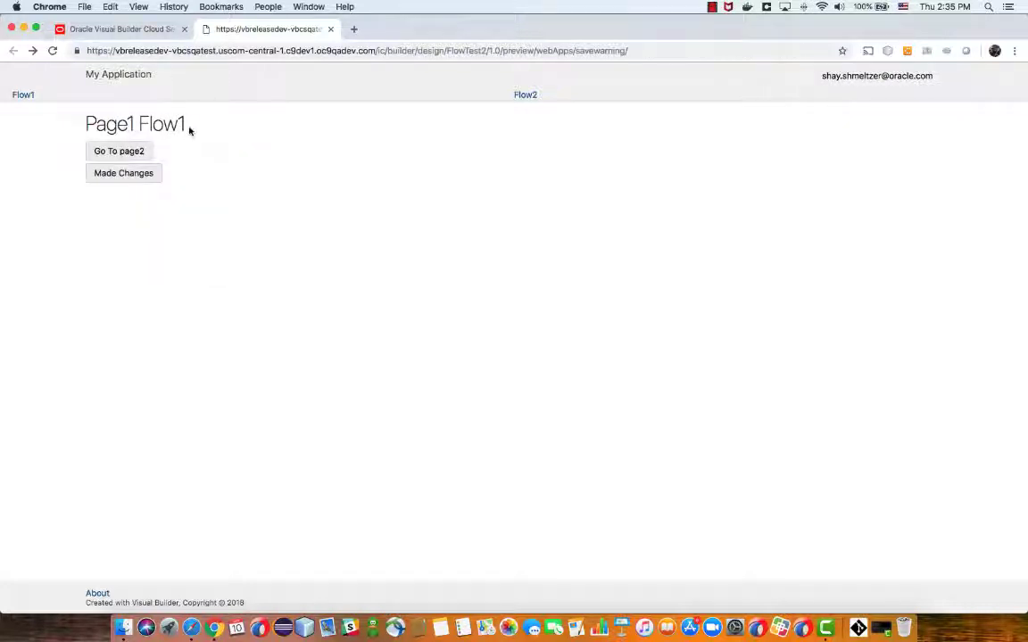
{"action": "mouse_move", "coordinate": [524, 94]}
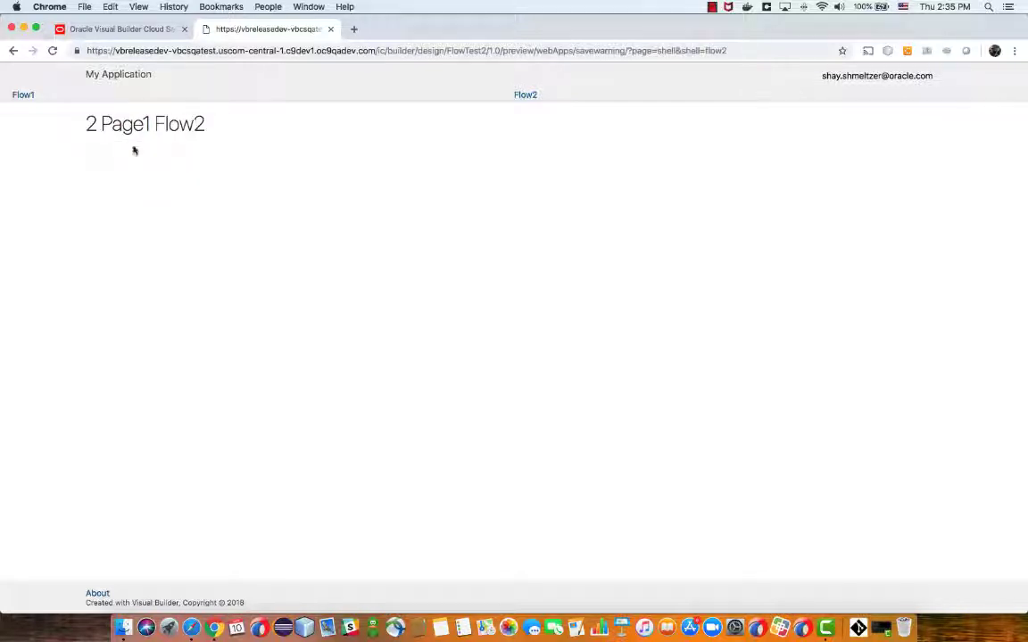
{"action": "mouse_move", "coordinate": [170, 125]}
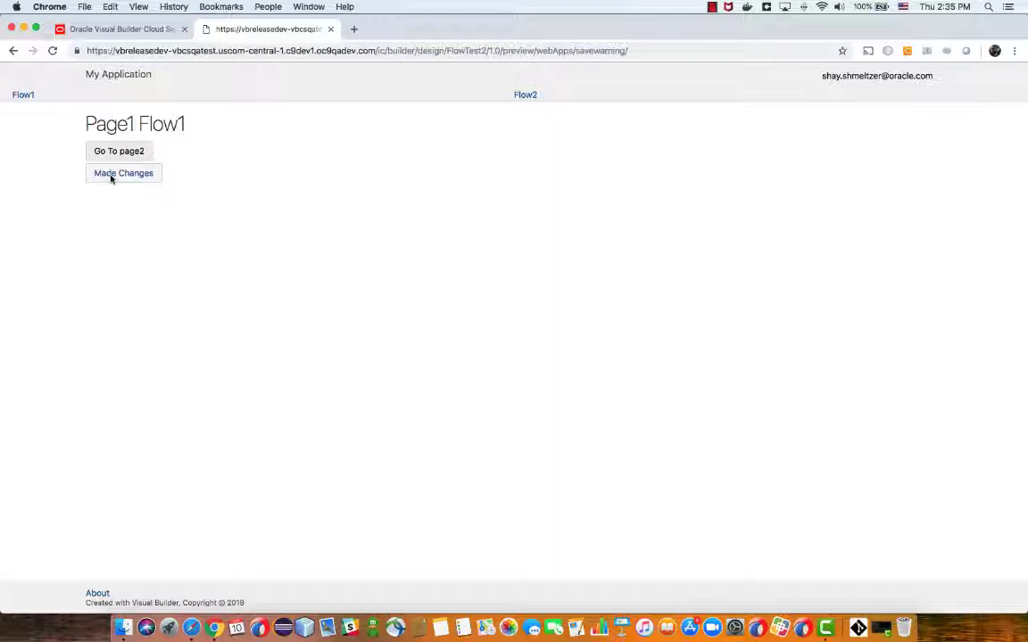
{"action": "left_click", "coordinate": [118, 150]}
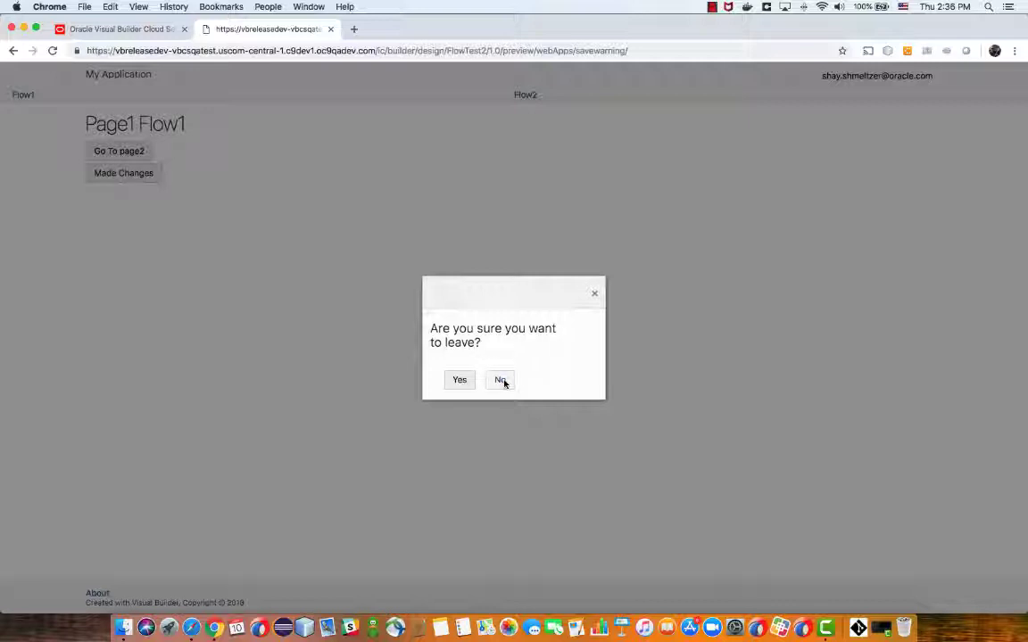
{"action": "left_click", "coordinate": [499, 379]}
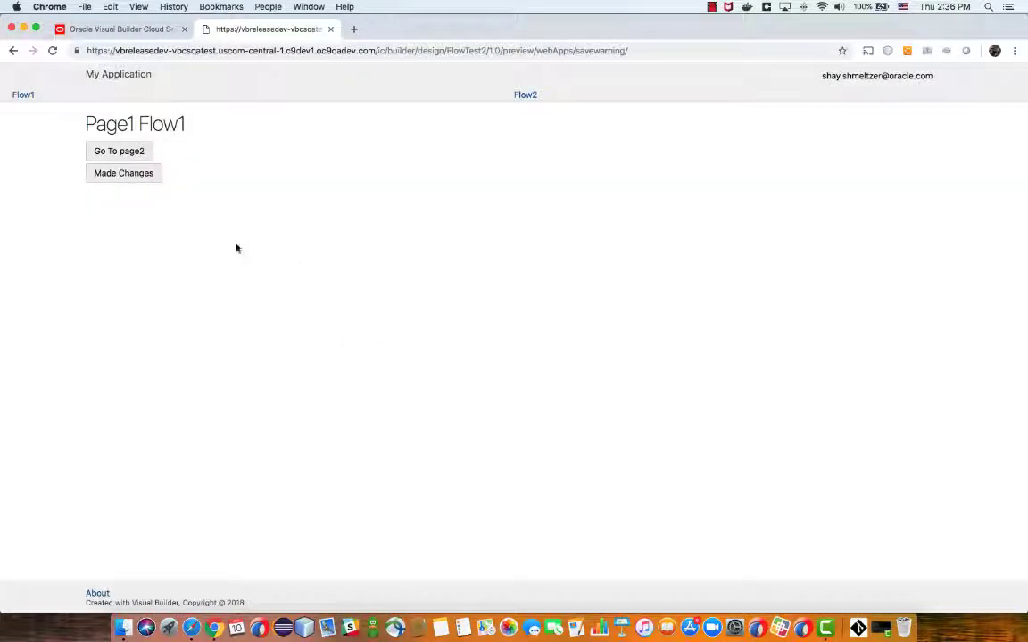
{"action": "left_click", "coordinate": [123, 173]}
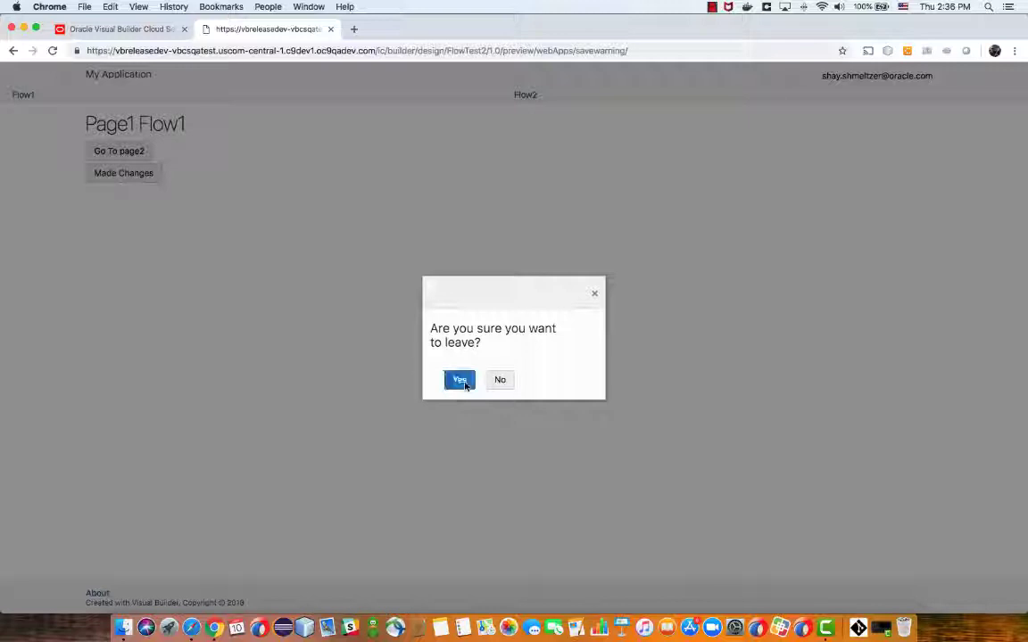
{"action": "left_click", "coordinate": [458, 378]}
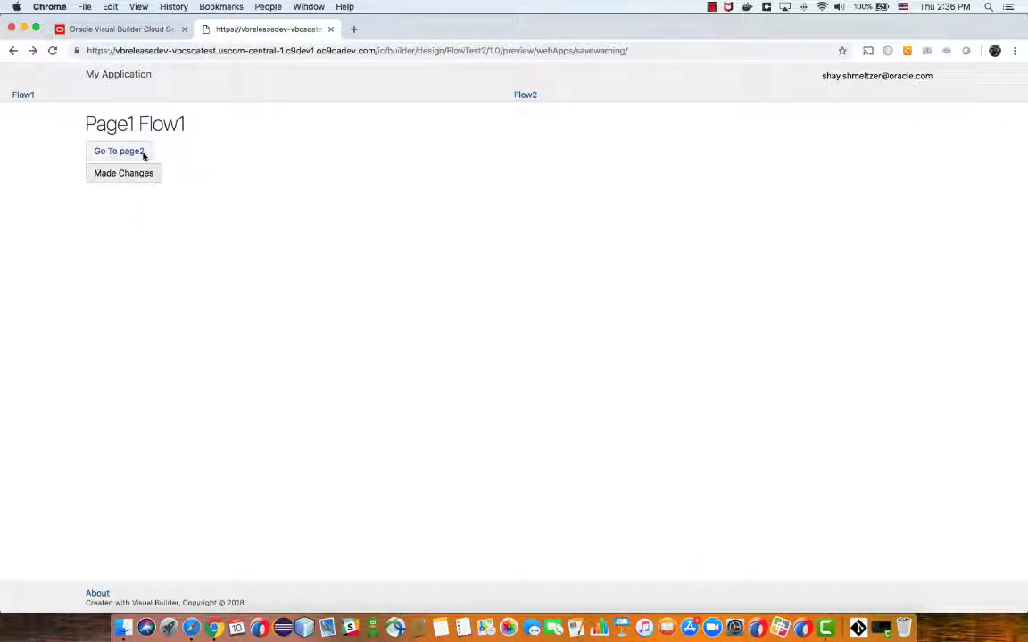
Navigate to page 2, return to Flow1, flag changes again and dismiss the leave dialog
{"action": "left_click", "coordinate": [118, 150]}
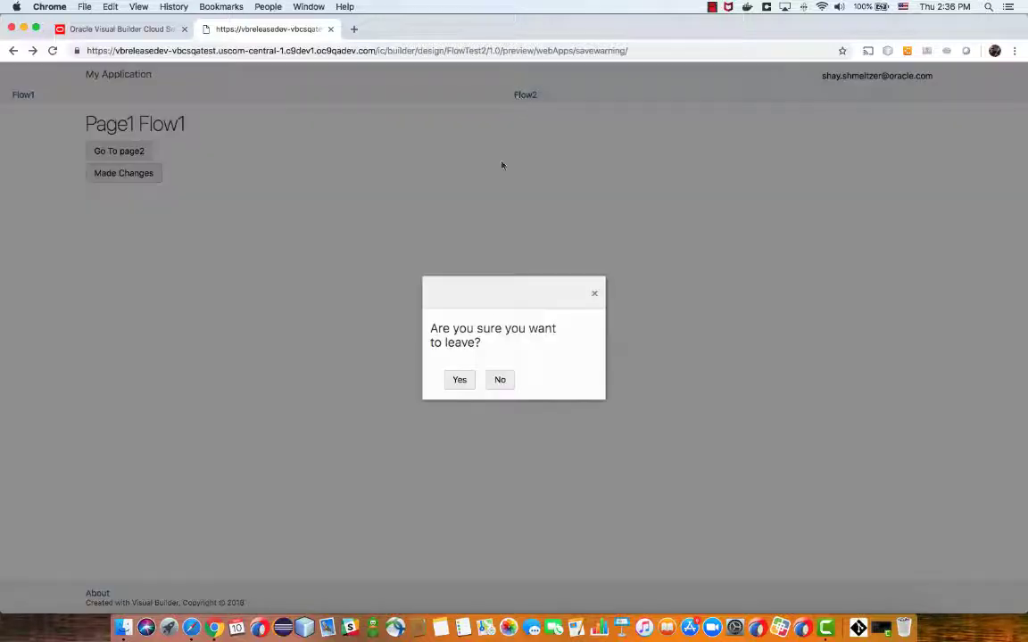
{"action": "left_click", "coordinate": [500, 378]}
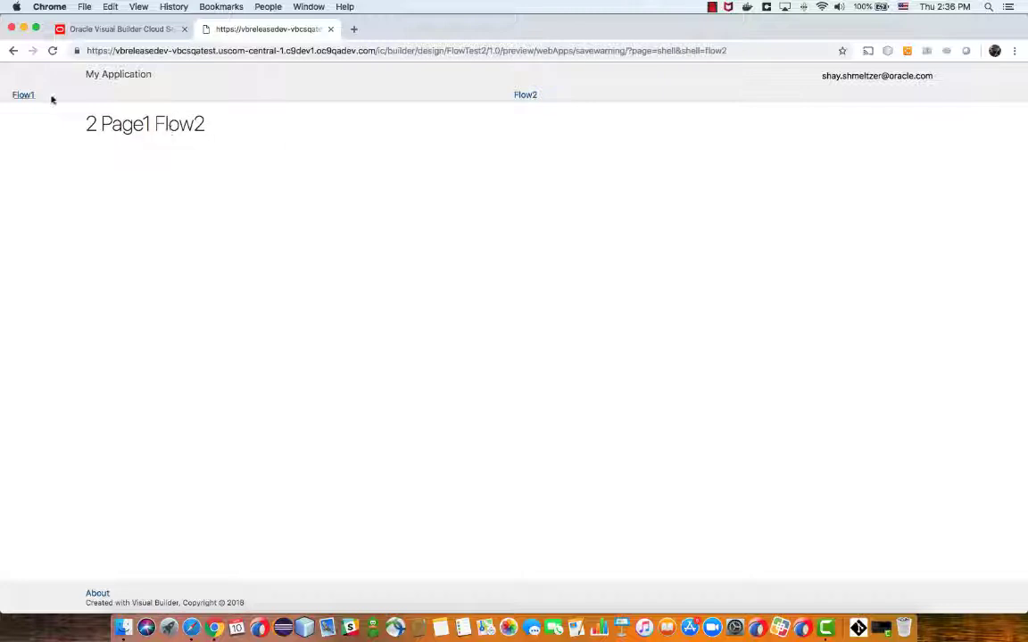
{"action": "left_click", "coordinate": [23, 94]}
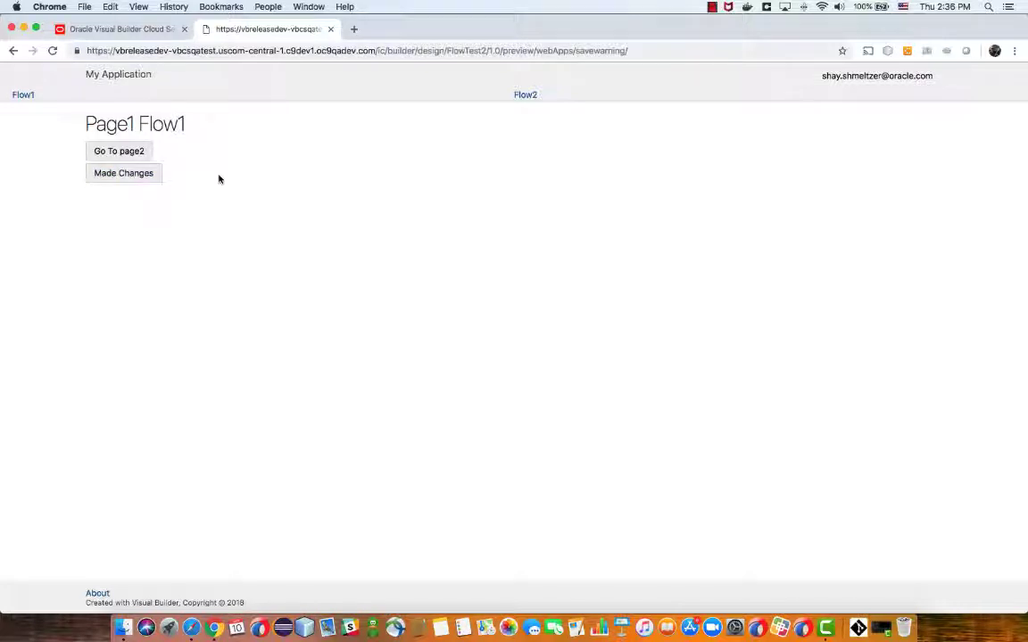
{"action": "left_click", "coordinate": [123, 171]}
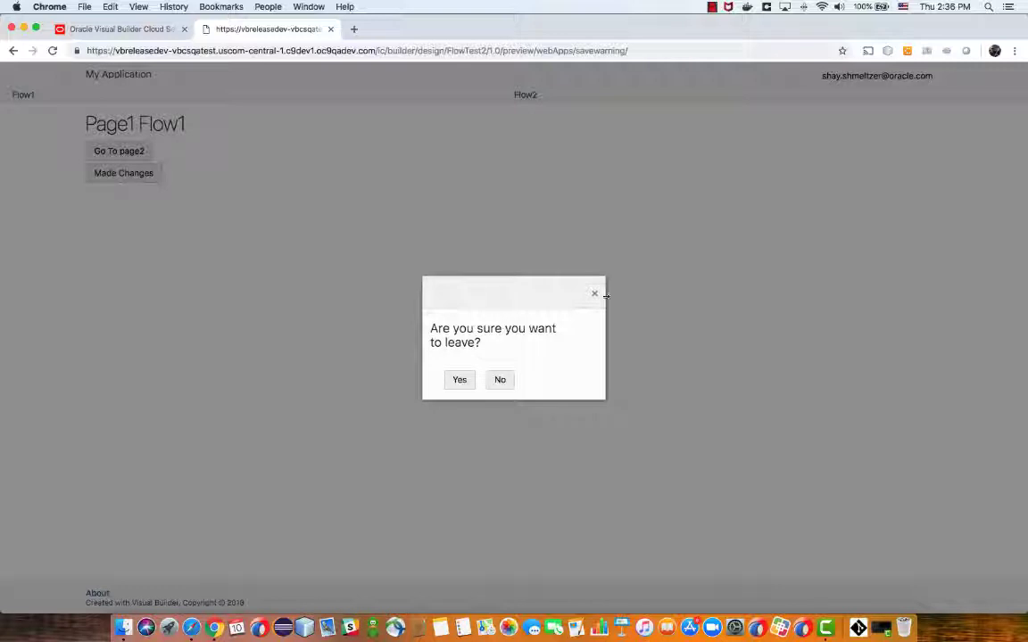
{"action": "left_click", "coordinate": [499, 378]}
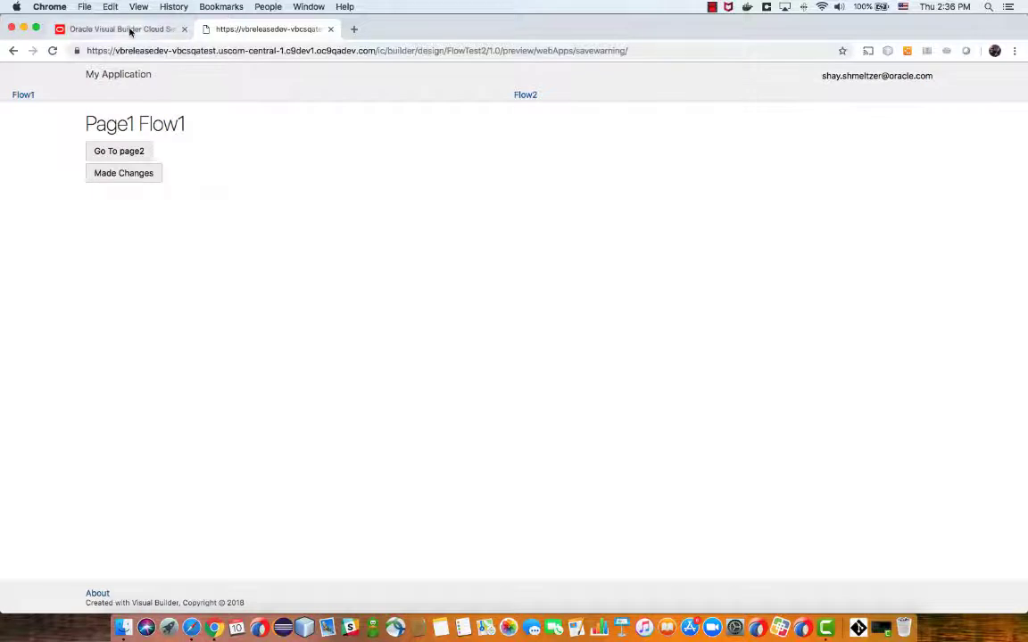
Back in the designer, expand the web app's flows and select the shell root page
{"action": "left_click", "coordinate": [121, 29]}
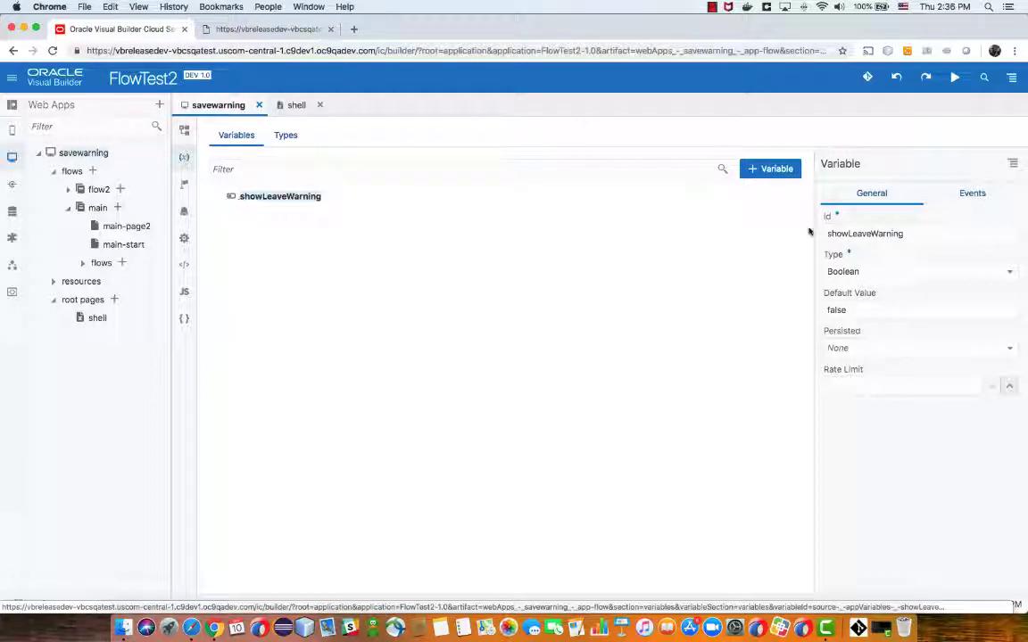
{"action": "left_click", "coordinate": [893, 234]}
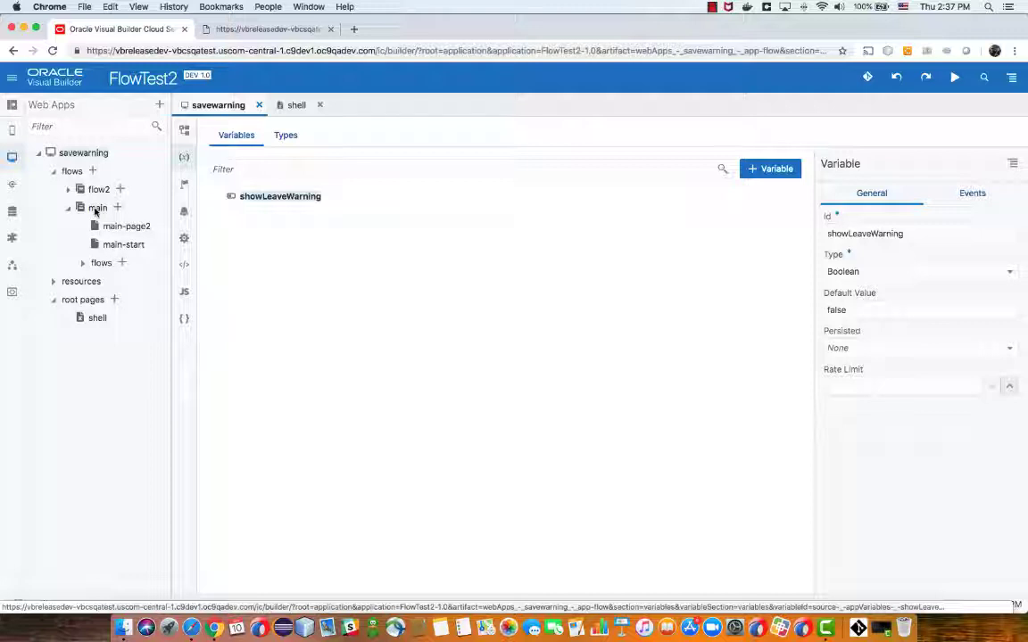
{"action": "left_click", "coordinate": [68, 189]}
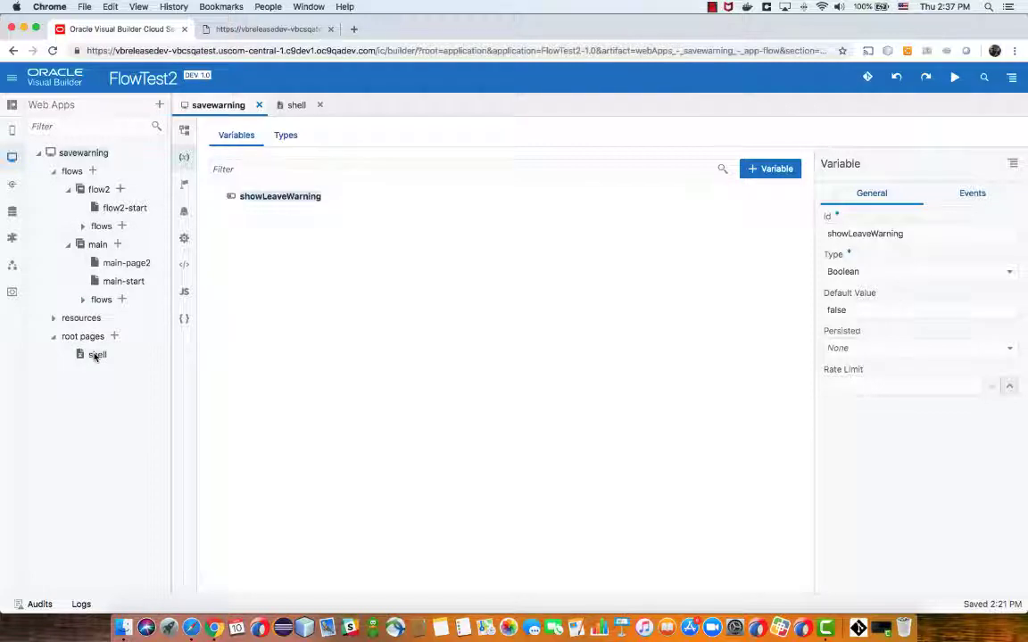
{"action": "left_click", "coordinate": [292, 103]}
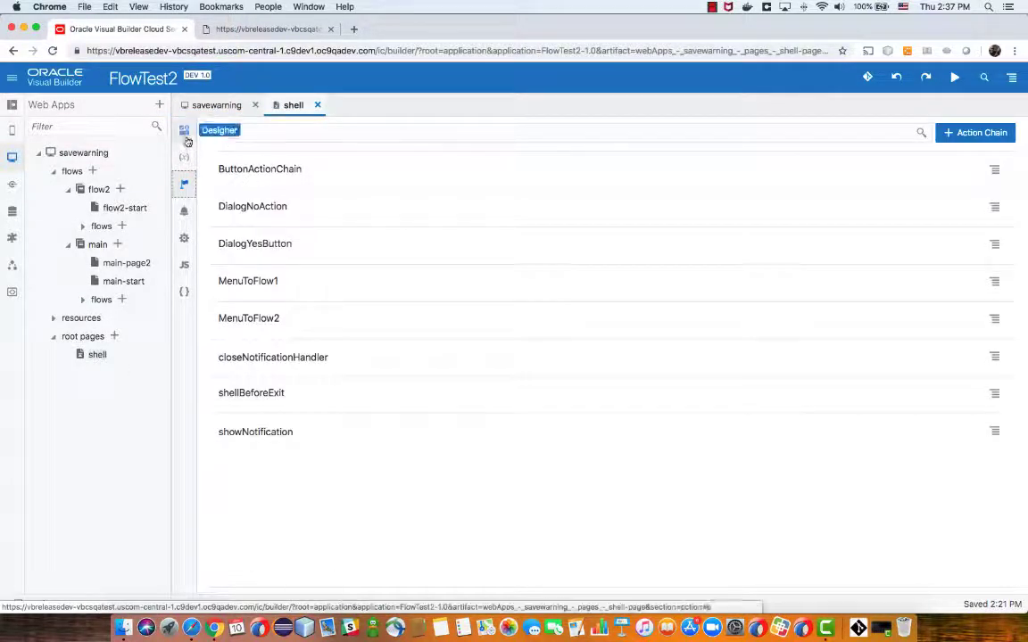
In the shell page design, view the Flow1 and Flow2 hyperlinks' click events bound to MenuToFlow1/MenuToFlow2
{"action": "left_click", "coordinate": [184, 130]}
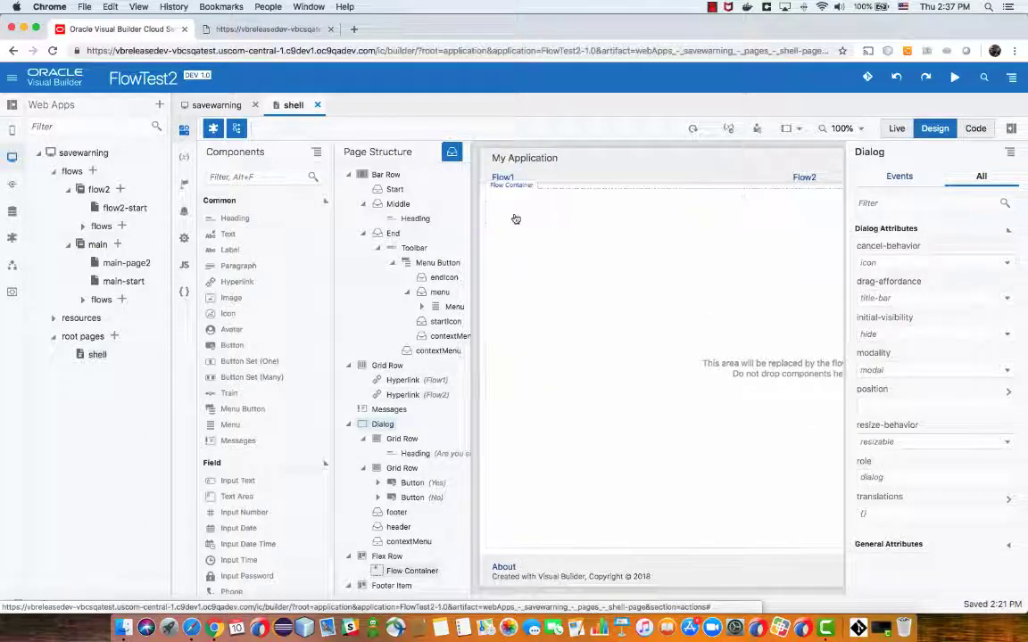
{"action": "left_click", "coordinate": [502, 177]}
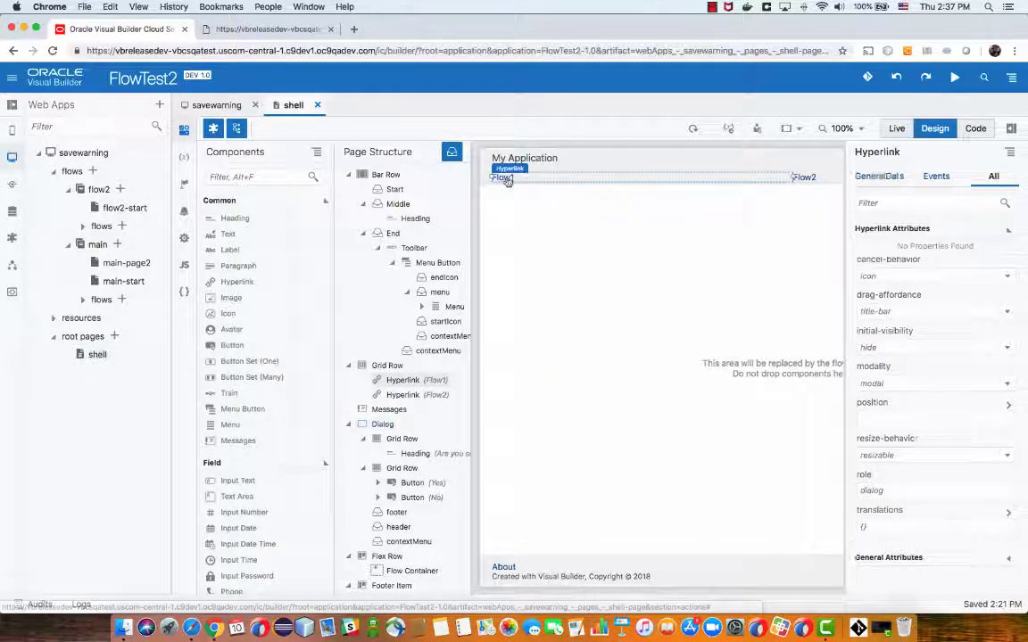
{"action": "left_click", "coordinate": [963, 177]}
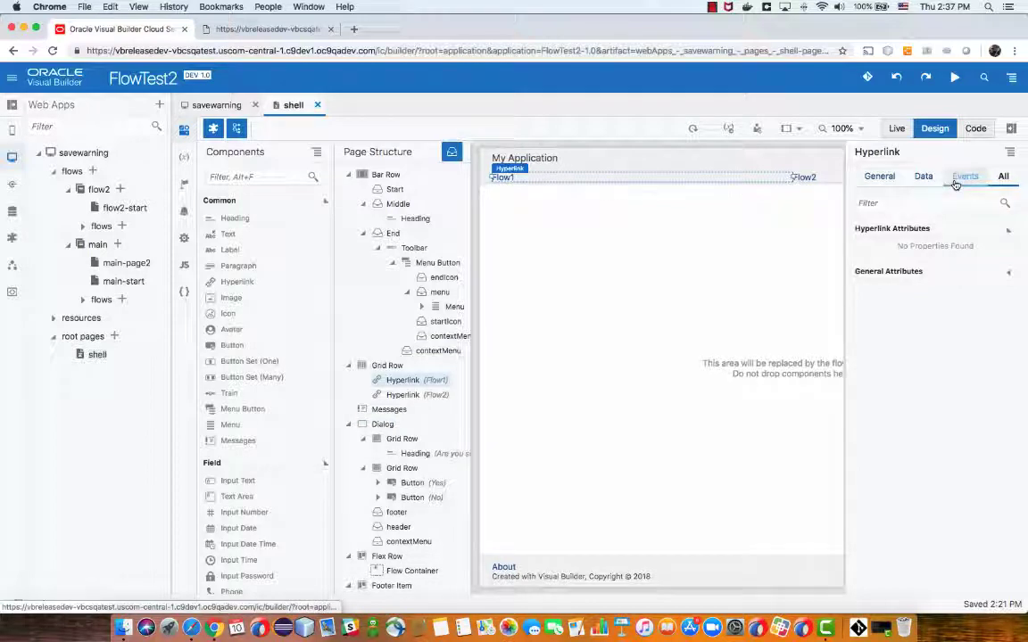
{"action": "left_click", "coordinate": [965, 177]}
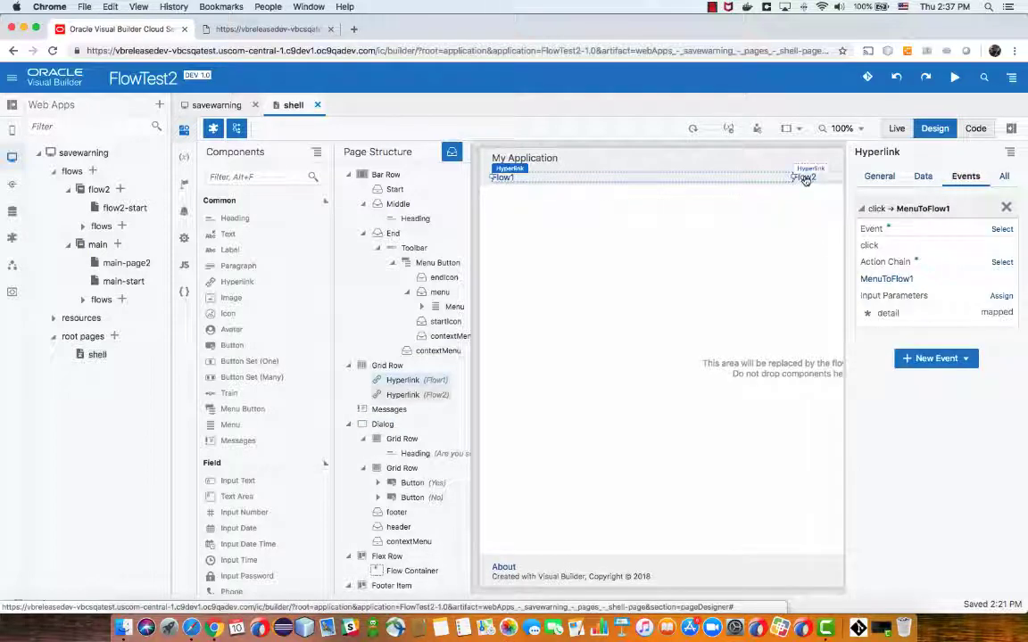
{"action": "left_click", "coordinate": [403, 394]}
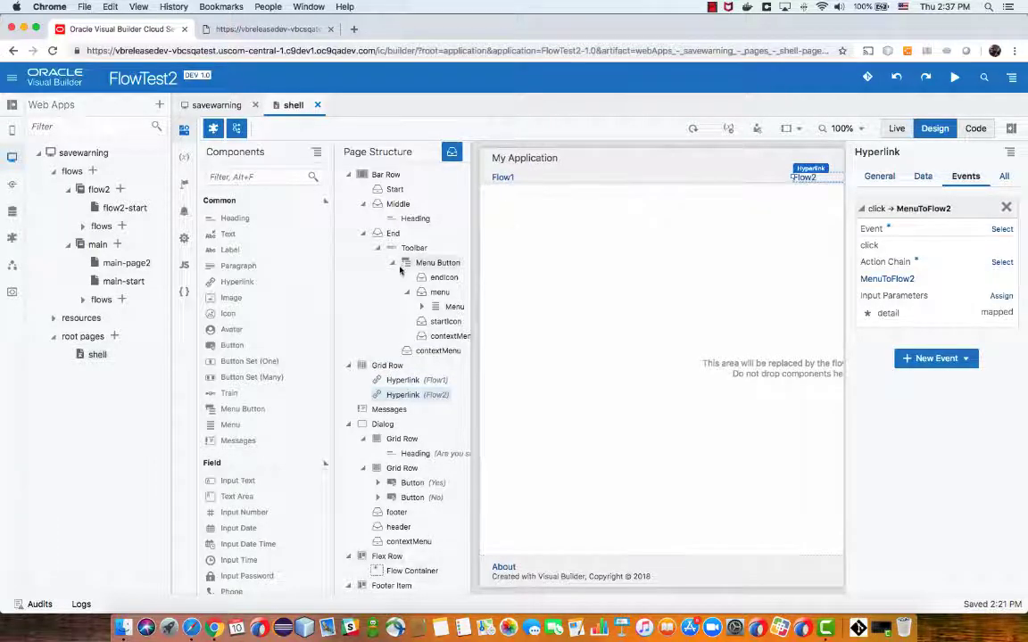
{"action": "scroll", "scroll_direction": "down", "scroll_amount": 3}
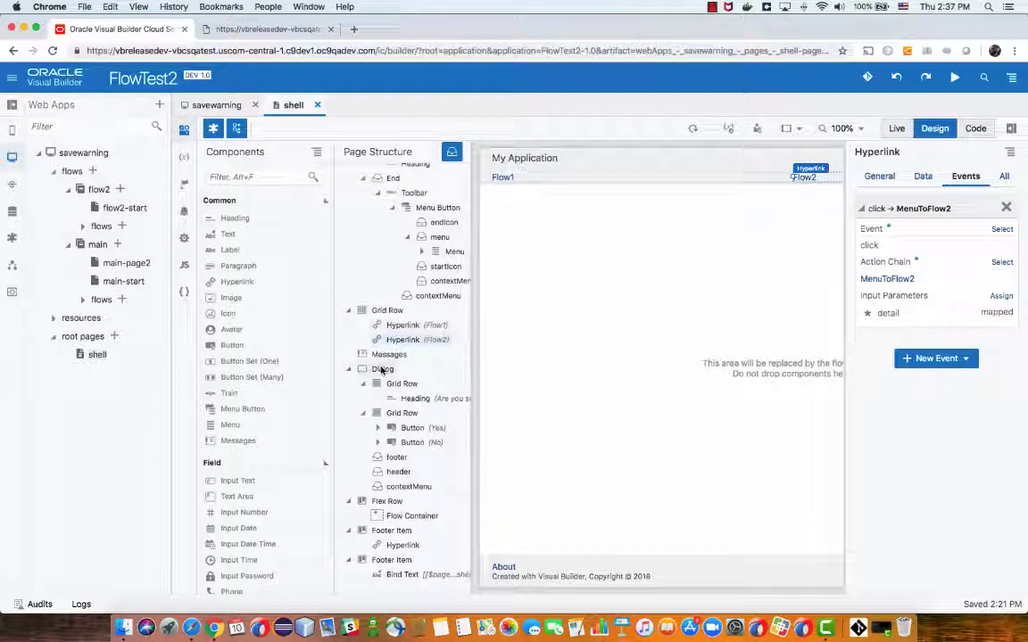
Inspect the dialog heading's General properties: text 'Are you sure you want to leave?' at H3
{"action": "left_click", "coordinate": [382, 368]}
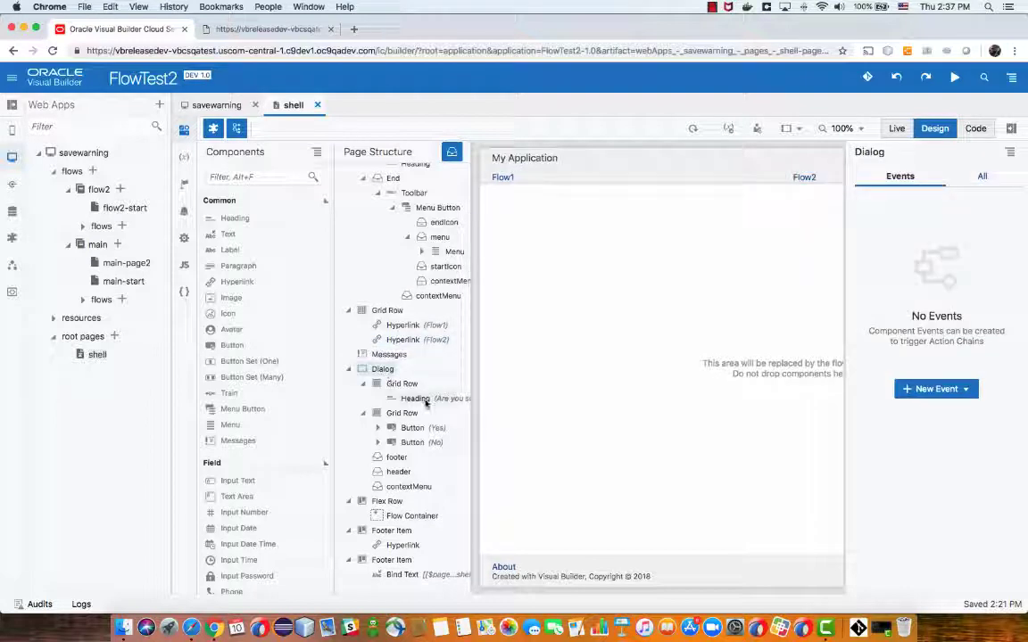
{"action": "left_click", "coordinate": [414, 400]}
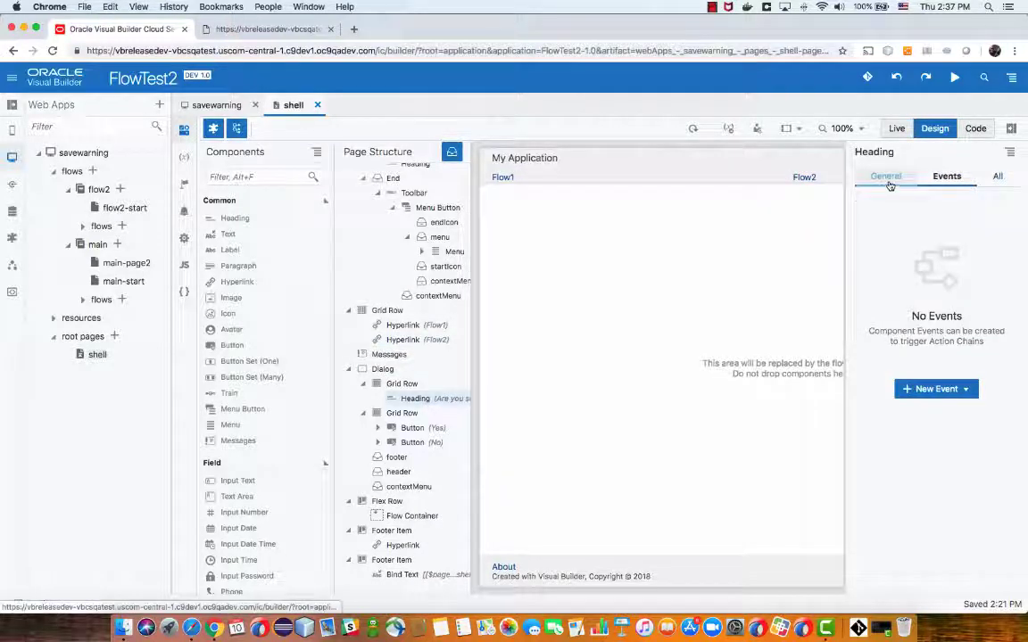
{"action": "left_click", "coordinate": [885, 176]}
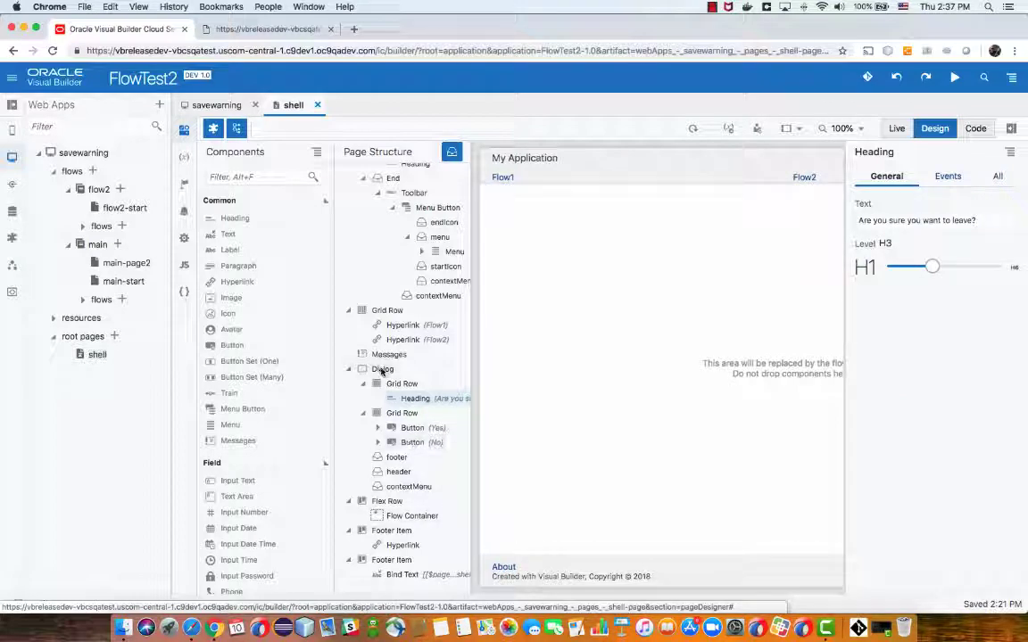
View the shell page source down to the saveDialog oj-dialog with its Yes/No buttons
{"action": "left_click", "coordinate": [975, 129]}
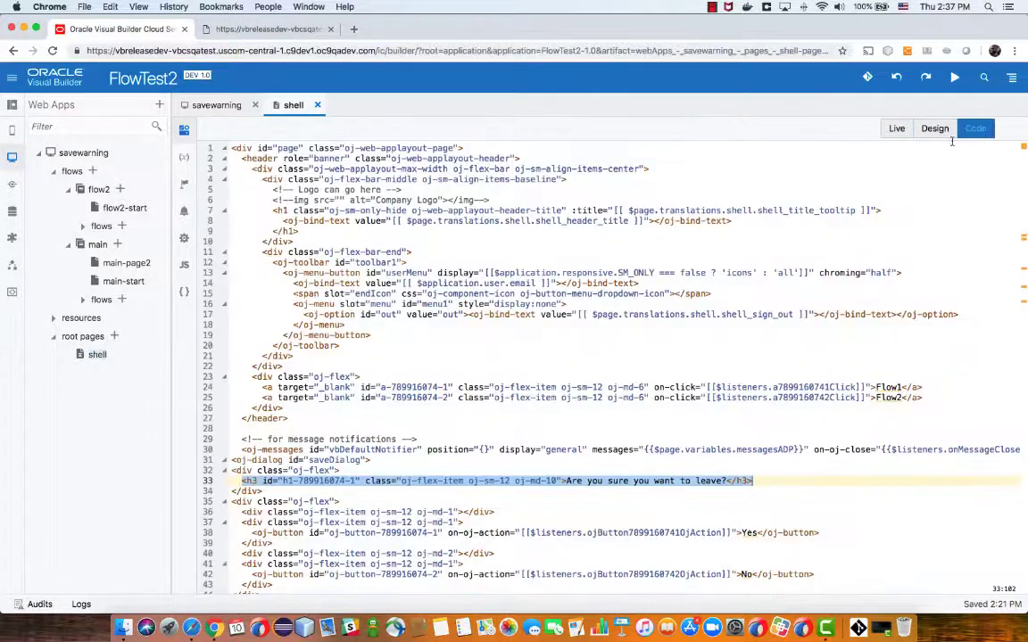
{"action": "scroll", "scroll_direction": "down", "scroll_amount": 3}
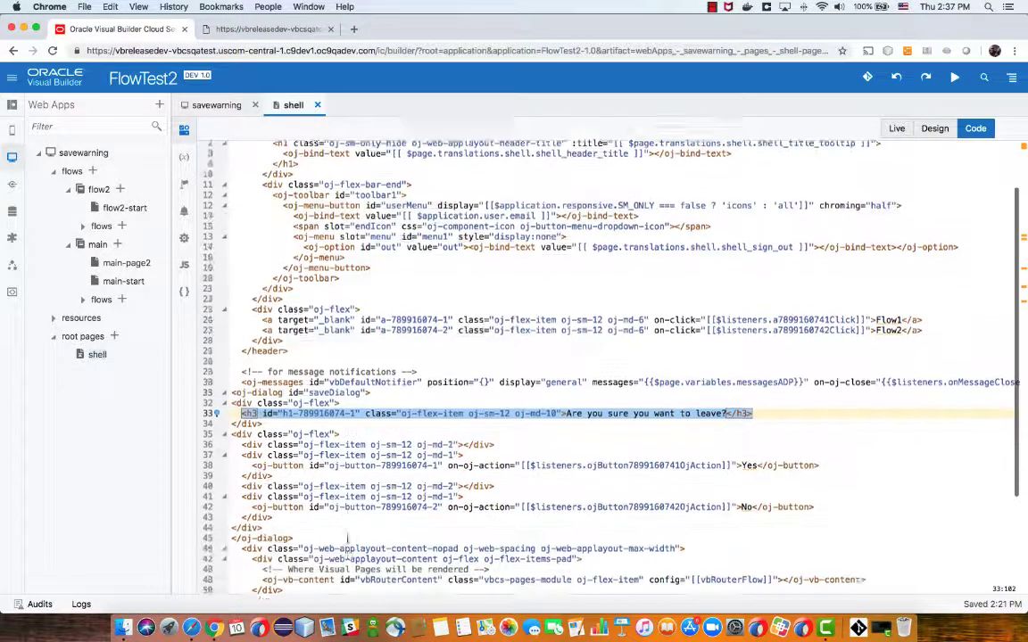
{"action": "scroll", "scroll_direction": "down", "scroll_amount": 3}
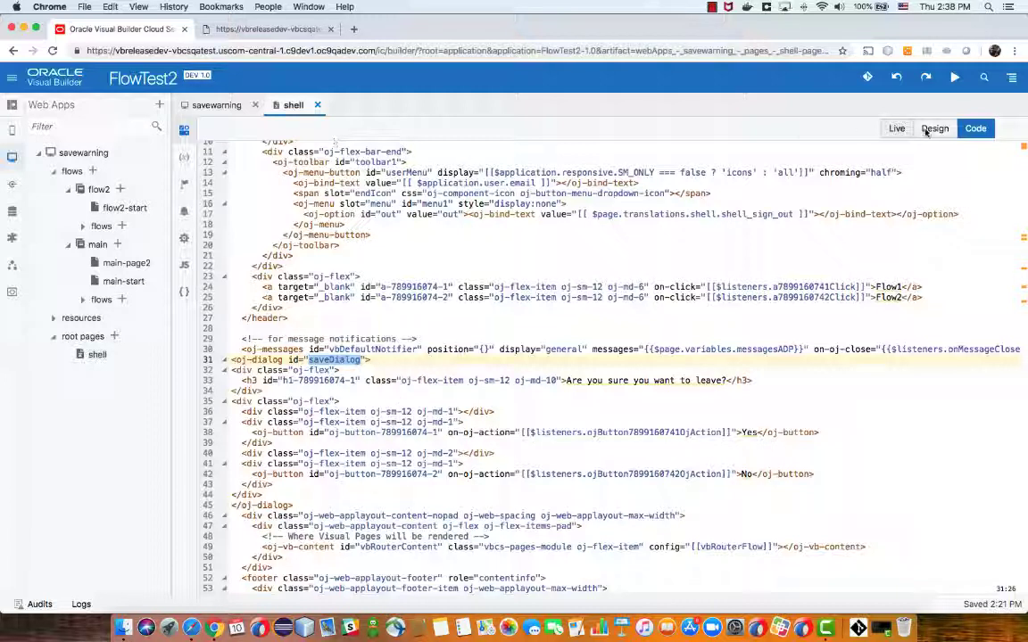
Back in Design, check the Yes and No buttons' ojAction events, No mapped to DialogNoAction
{"action": "left_click", "coordinate": [935, 129]}
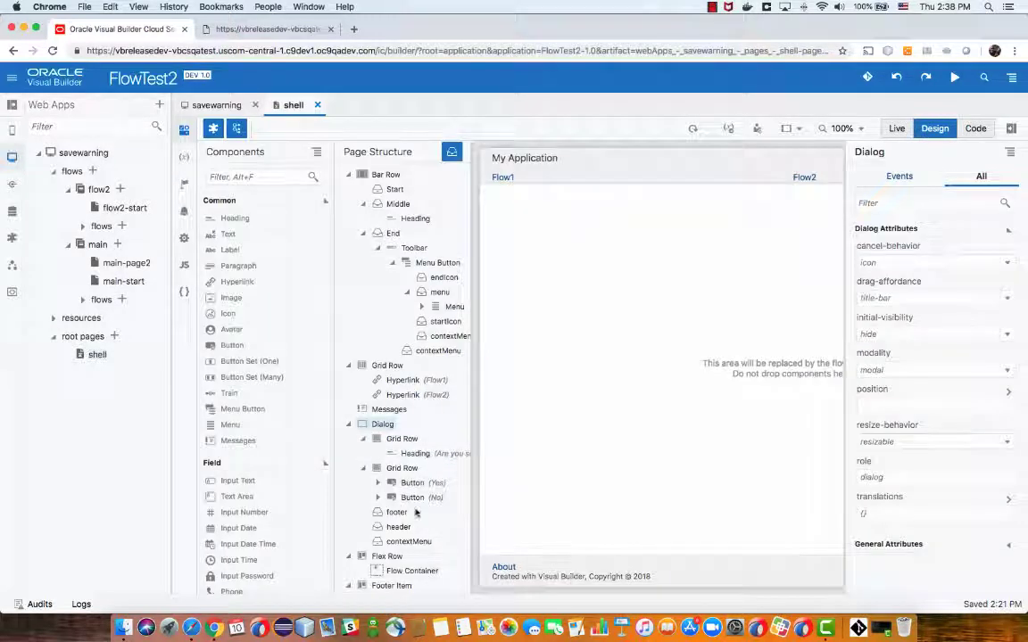
{"action": "left_click", "coordinate": [412, 482]}
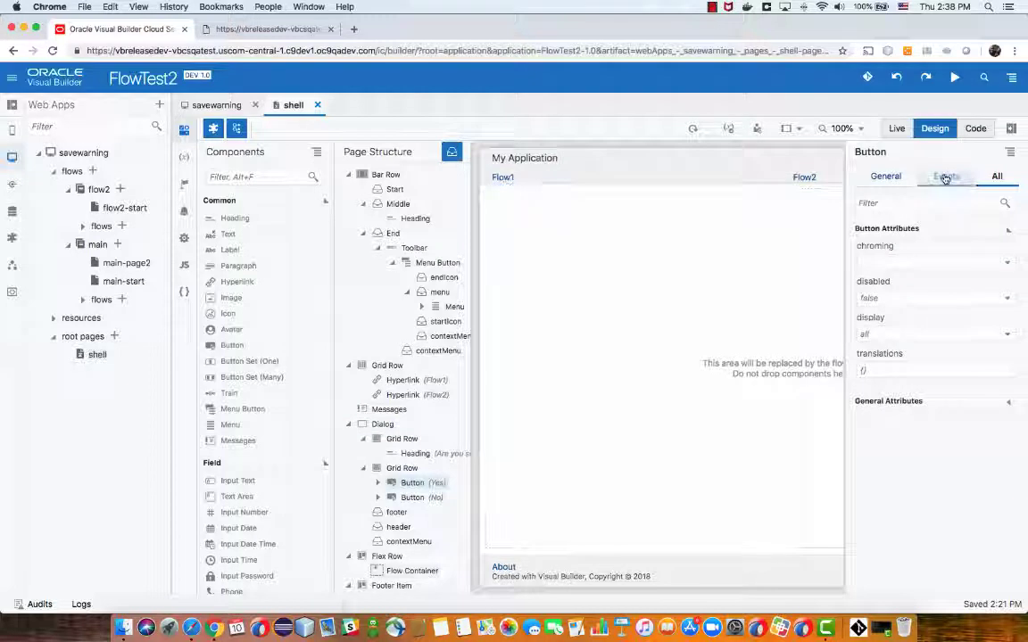
{"action": "left_click", "coordinate": [946, 177]}
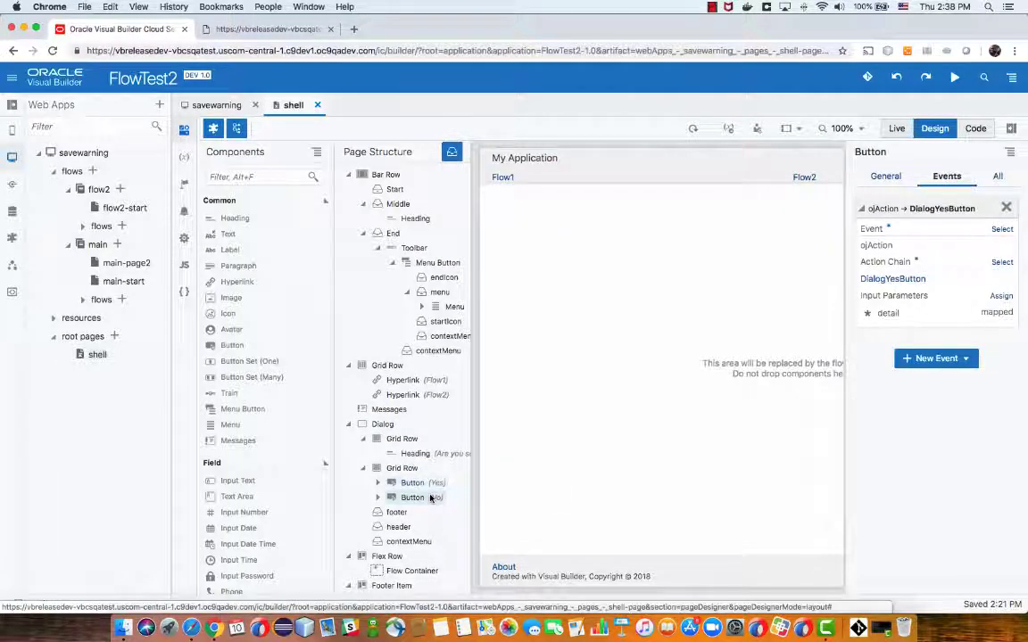
{"action": "left_click", "coordinate": [412, 497]}
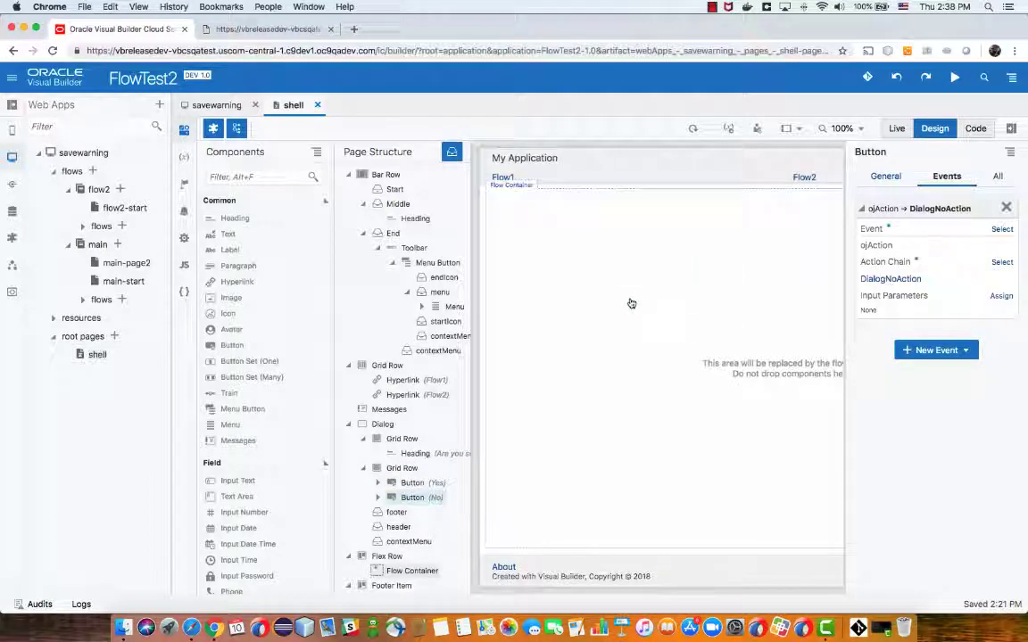
{"action": "mouse_move", "coordinate": [600, 296]}
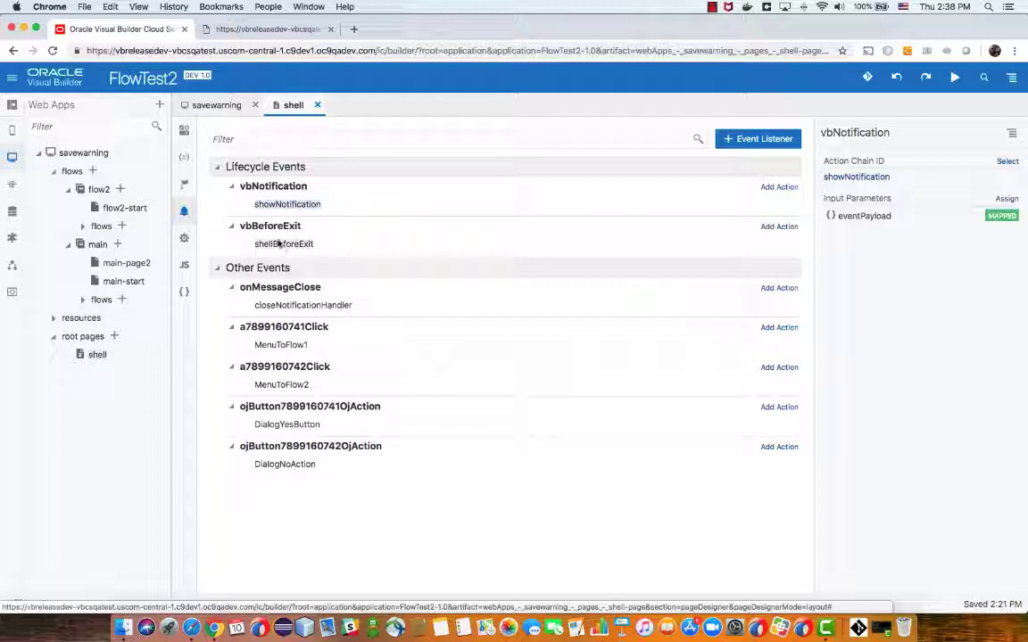
From the vbBeforeExit page event, open the shellBeforeExit action chain
{"action": "left_click", "coordinate": [284, 243]}
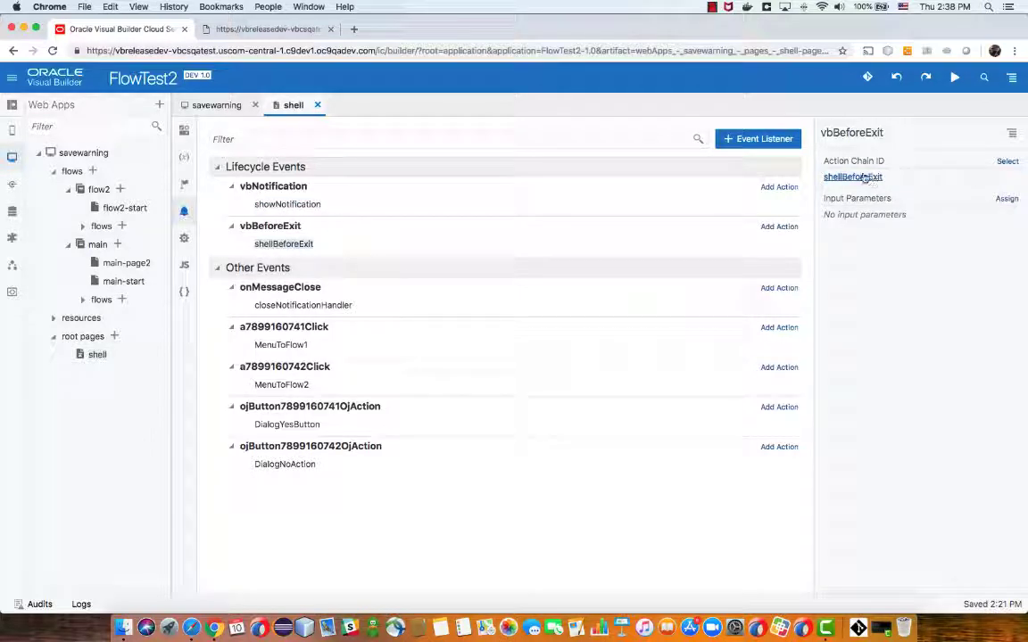
{"action": "left_click", "coordinate": [853, 177]}
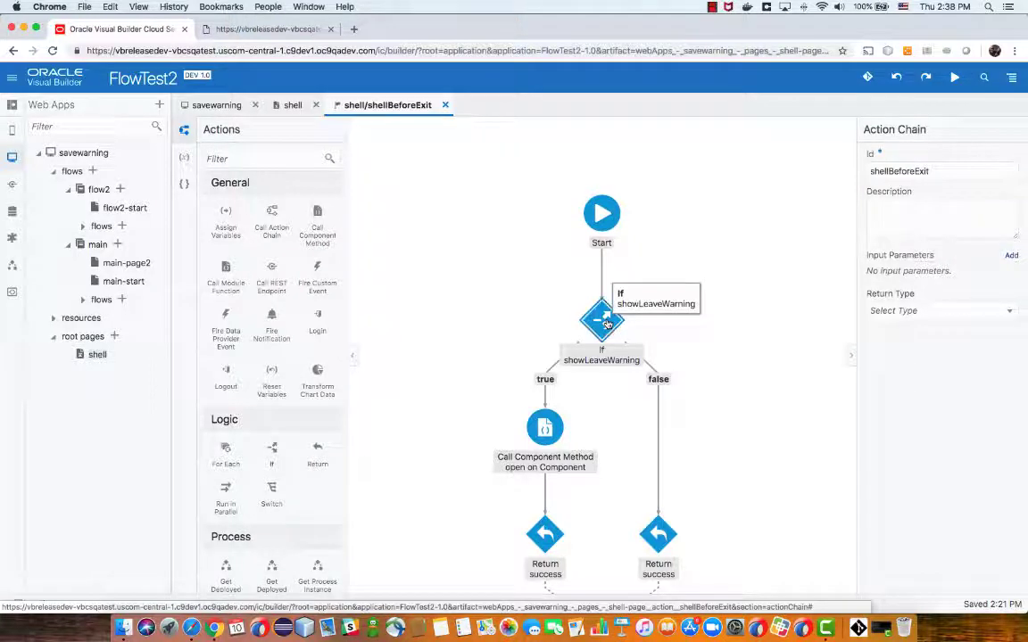
Inspect the If on showLeaveWarning, the saveDialog open call and both Return nodes with ShouldIExit payload
{"action": "left_click", "coordinate": [601, 321]}
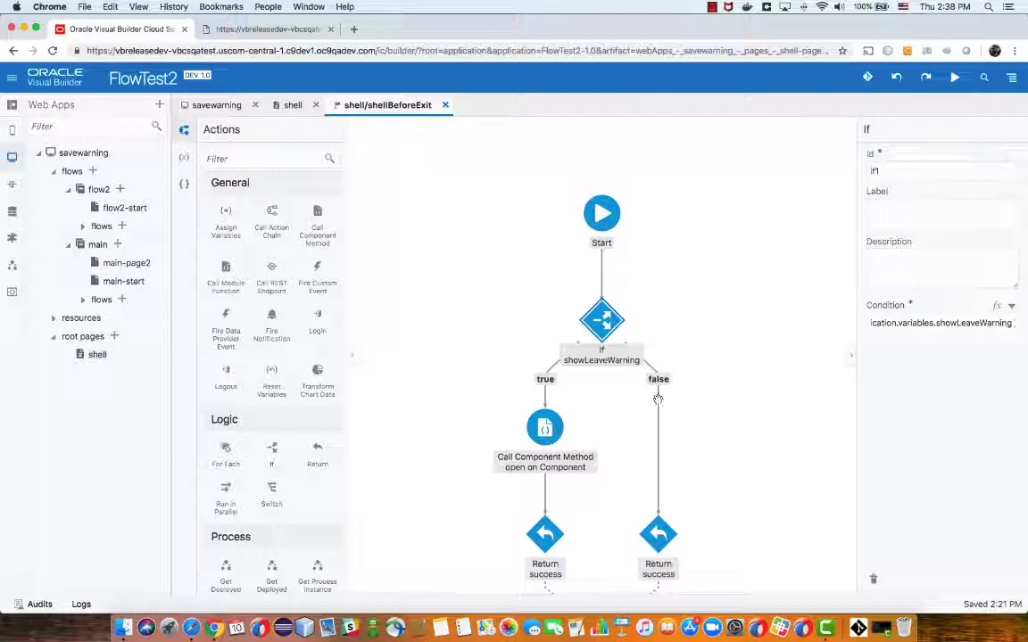
{"action": "left_click", "coordinate": [656, 536]}
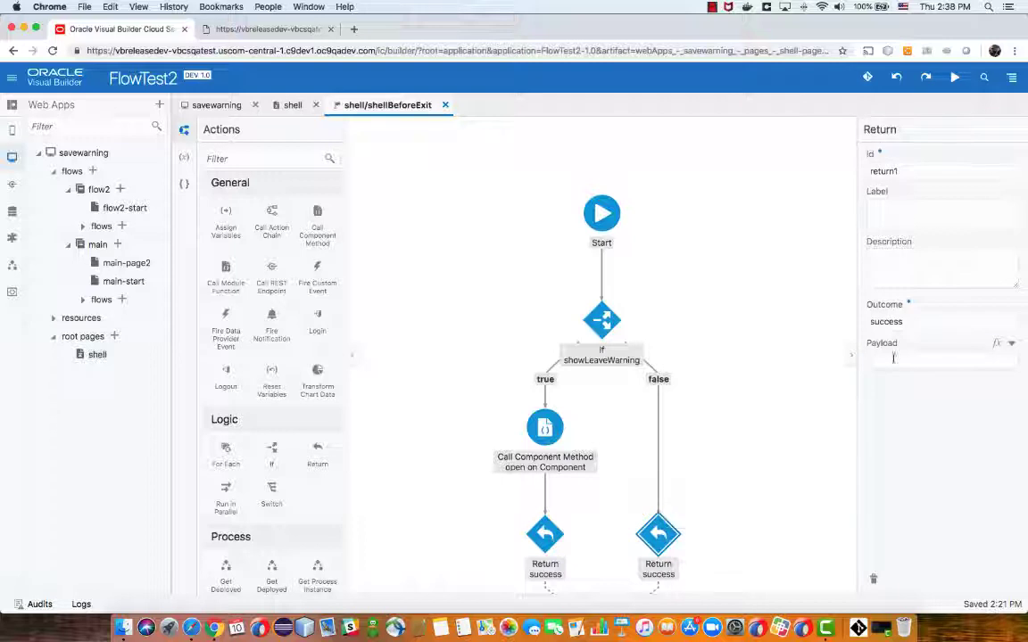
{"action": "left_click", "coordinate": [602, 322]}
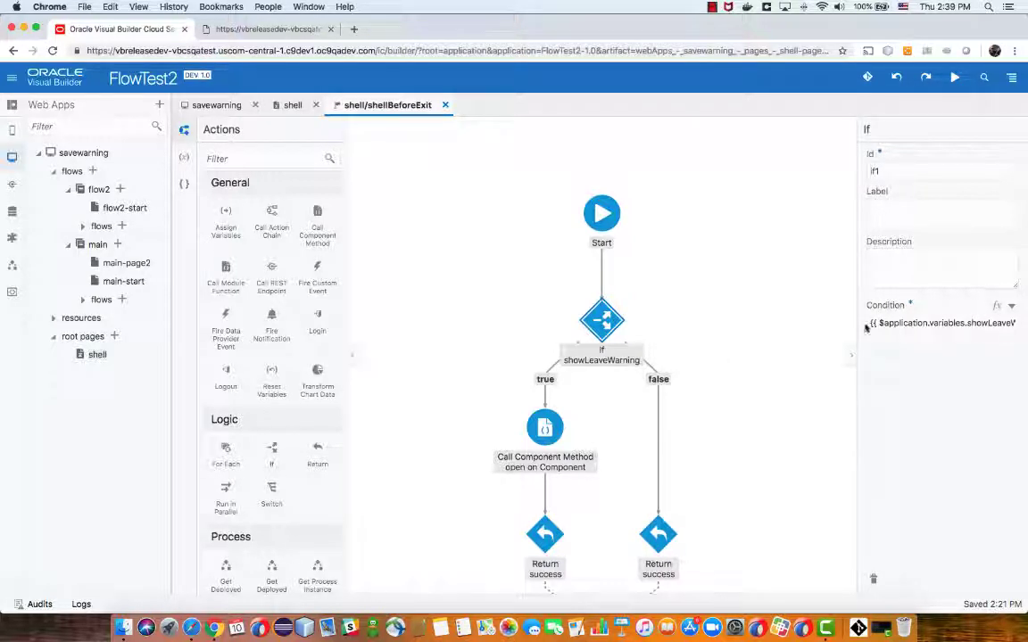
{"action": "mouse_move", "coordinate": [546, 428]}
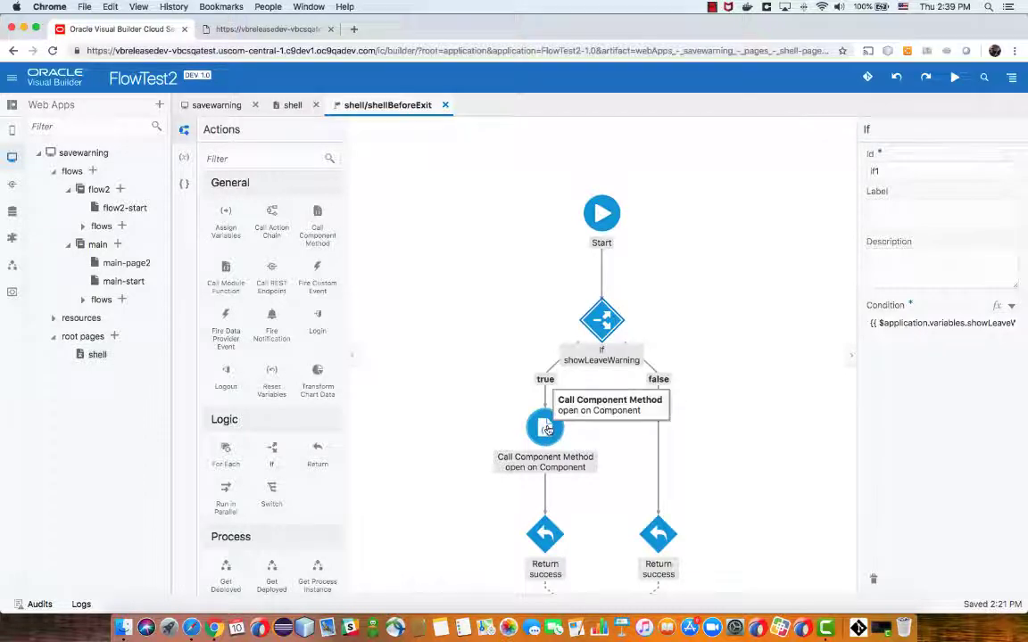
{"action": "mouse_move", "coordinate": [568, 403]}
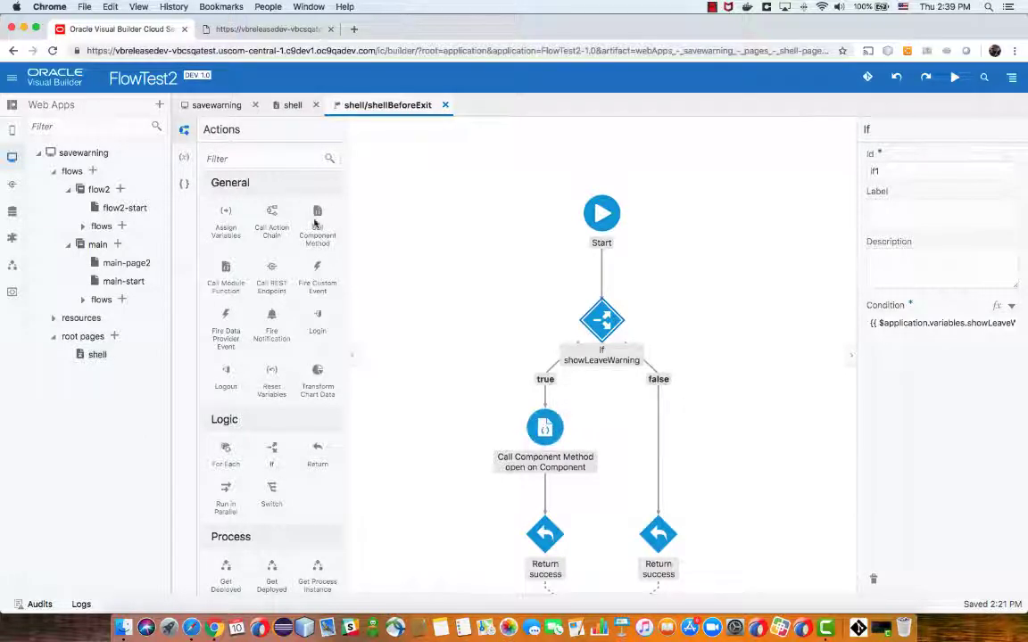
{"action": "mouse_move", "coordinate": [544, 429]}
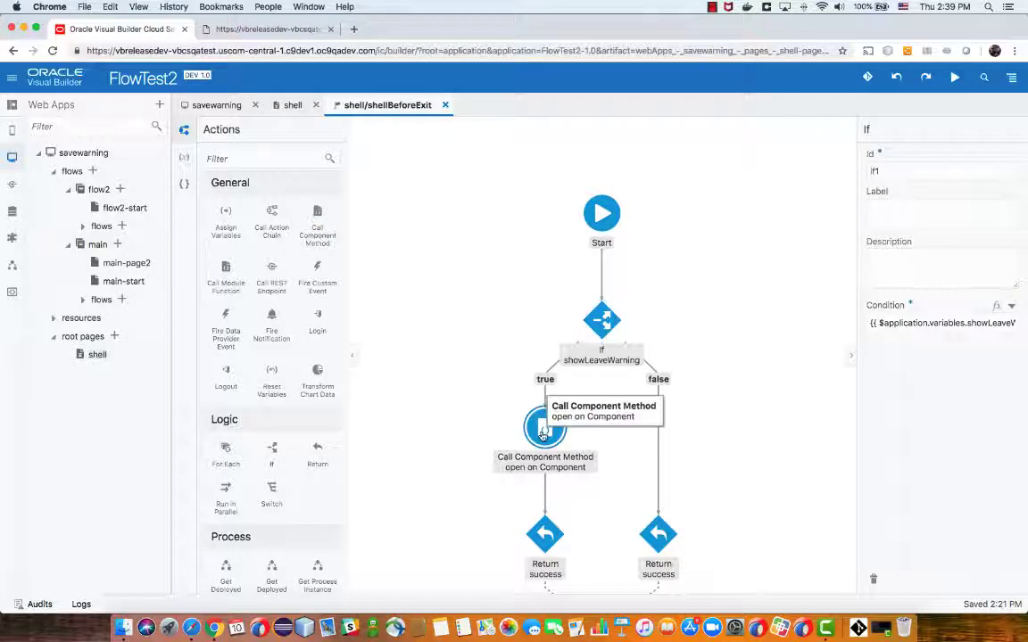
{"action": "left_click", "coordinate": [544, 429]}
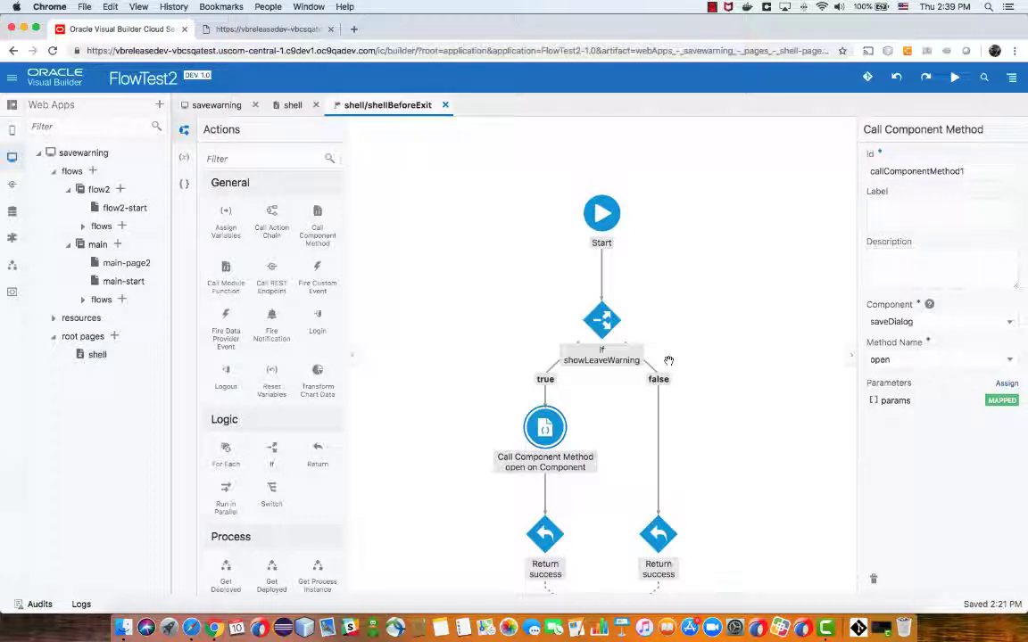
{"action": "left_click", "coordinate": [546, 535]}
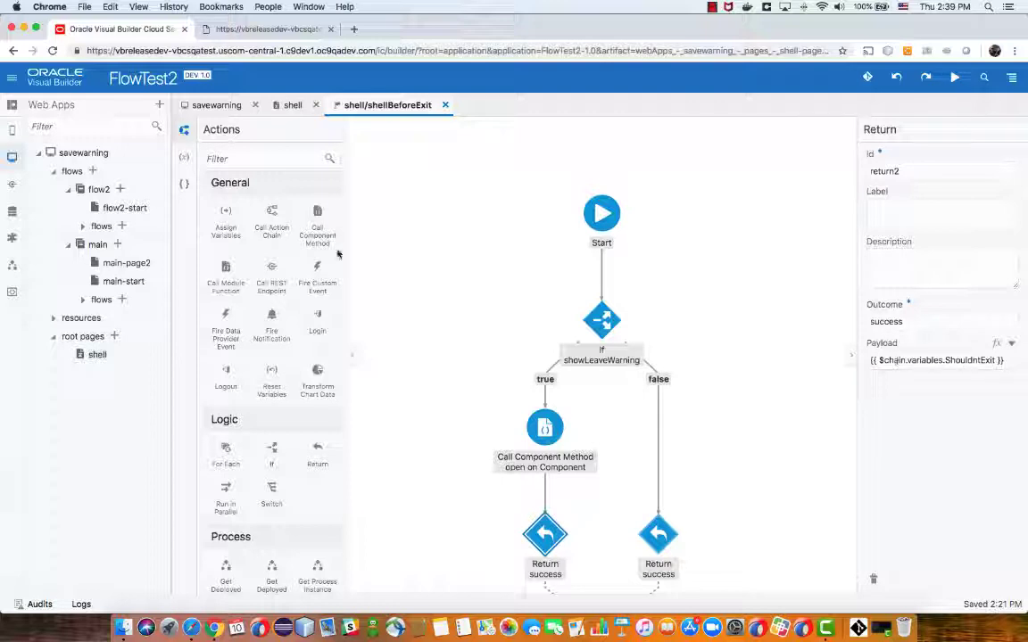
View the chain's ShouldIExit variable and its boolean cancelled field defaulting to true
{"action": "left_click", "coordinate": [186, 157]}
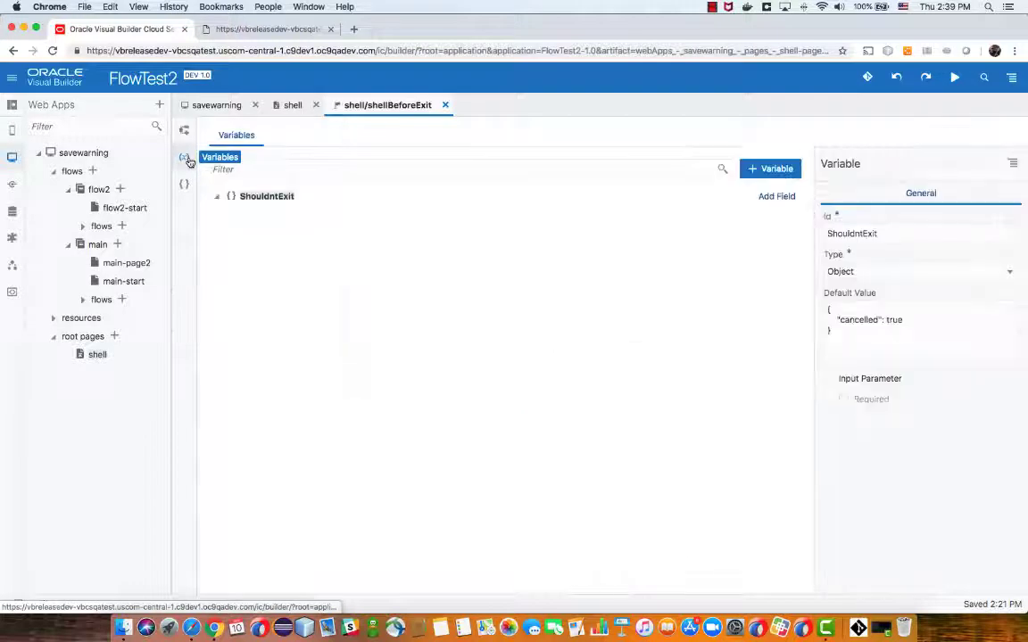
{"action": "left_click", "coordinate": [217, 194]}
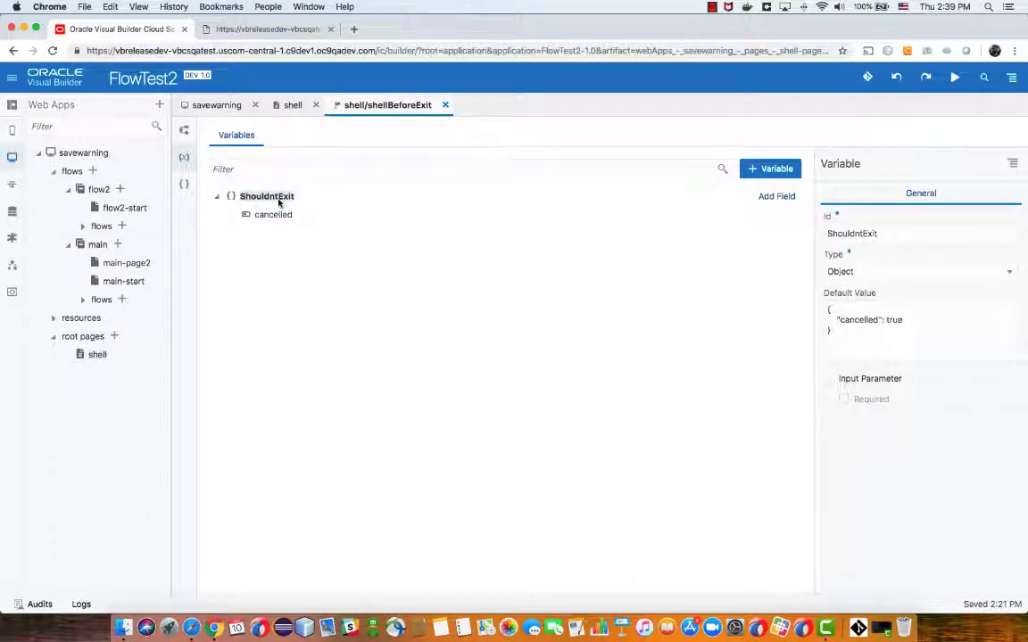
{"action": "mouse_move", "coordinate": [447, 245]}
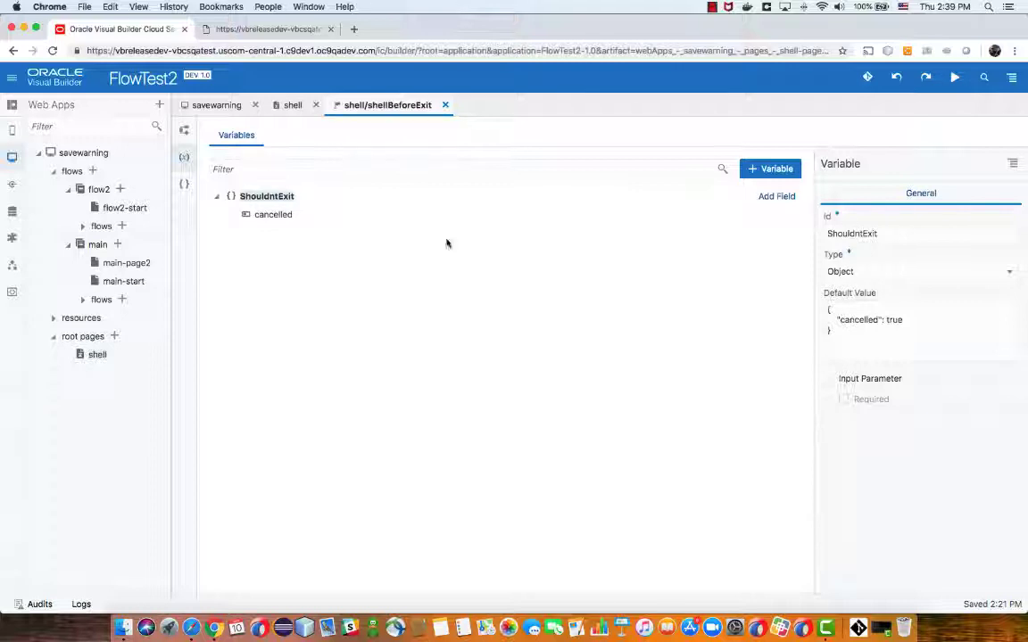
{"action": "left_click", "coordinate": [273, 214]}
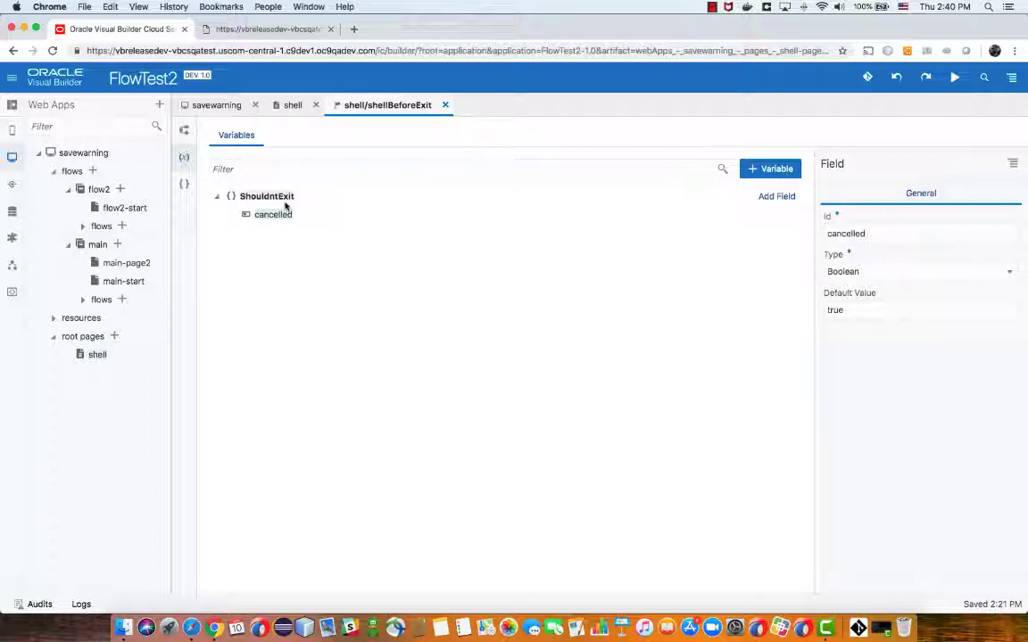
{"action": "mouse_move", "coordinate": [271, 214]}
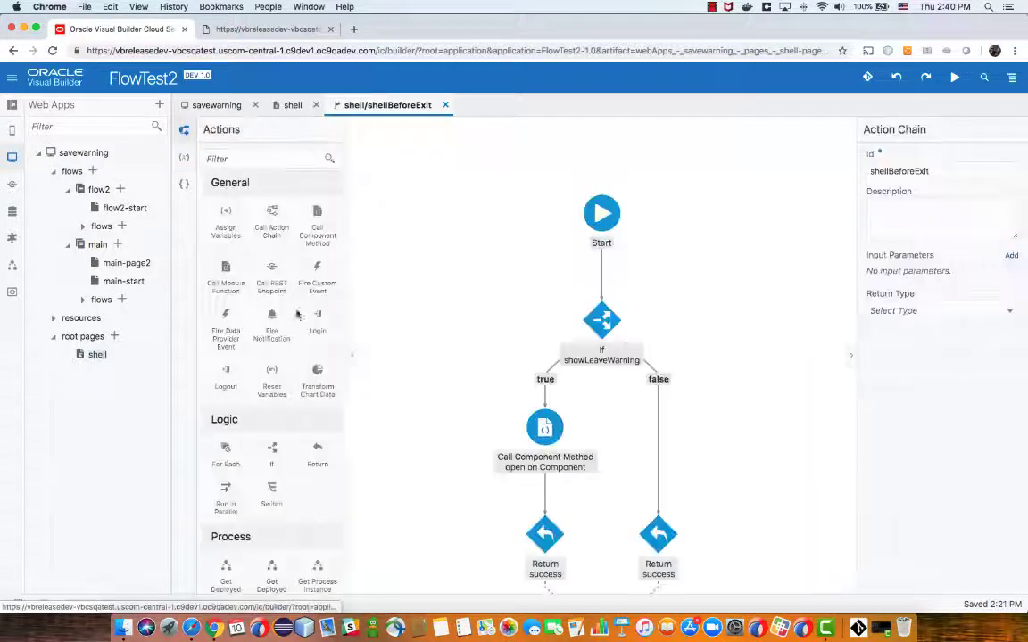
Recheck the Return's ShouldIExit payload, then open the DialogYesButton action chain
{"action": "left_click", "coordinate": [546, 533]}
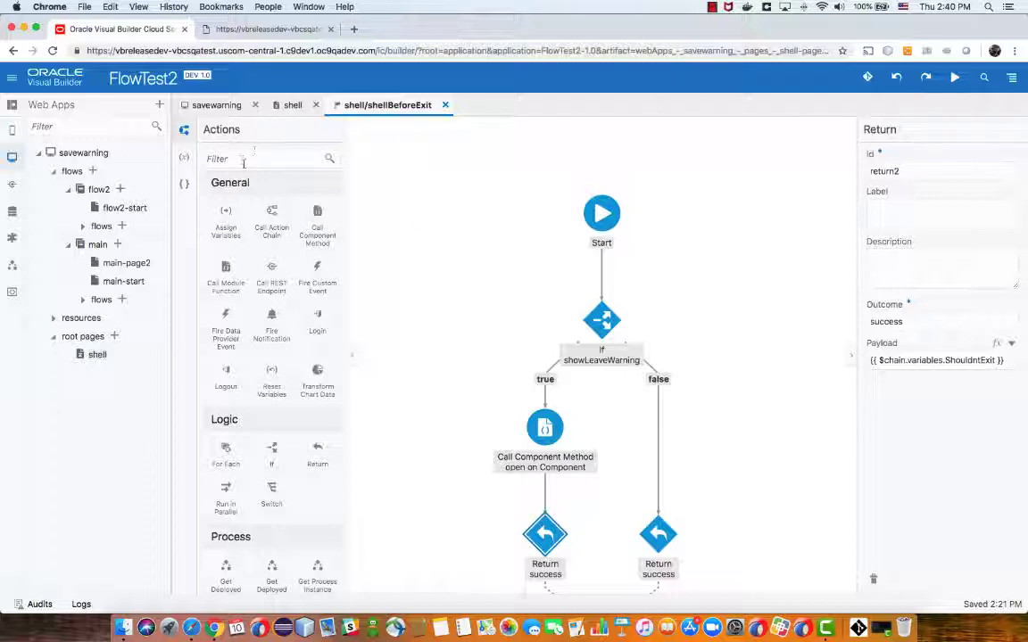
{"action": "left_click", "coordinate": [292, 104]}
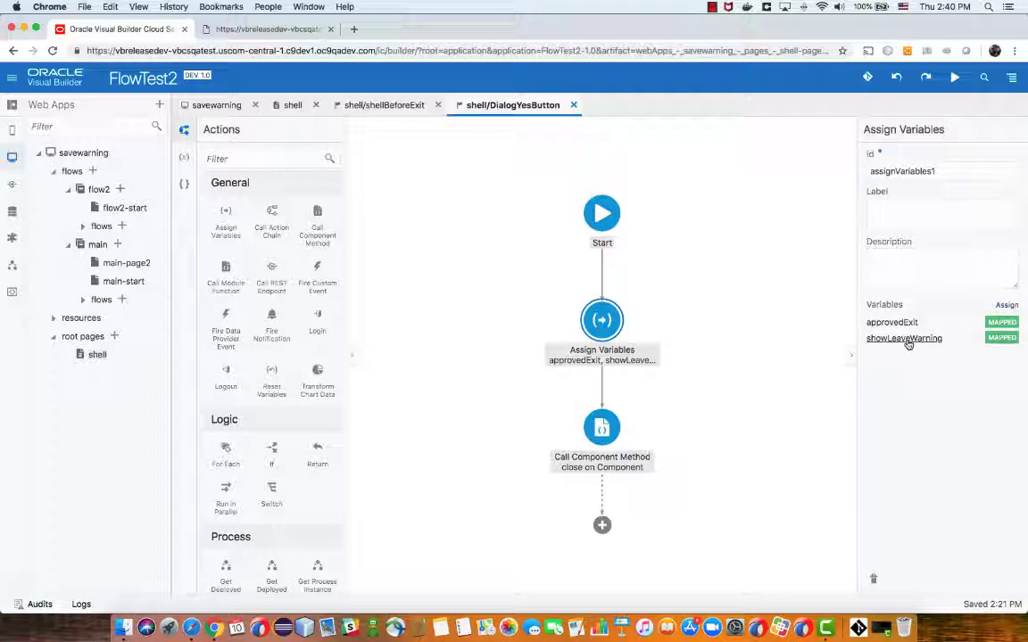
{"action": "left_click", "coordinate": [903, 339]}
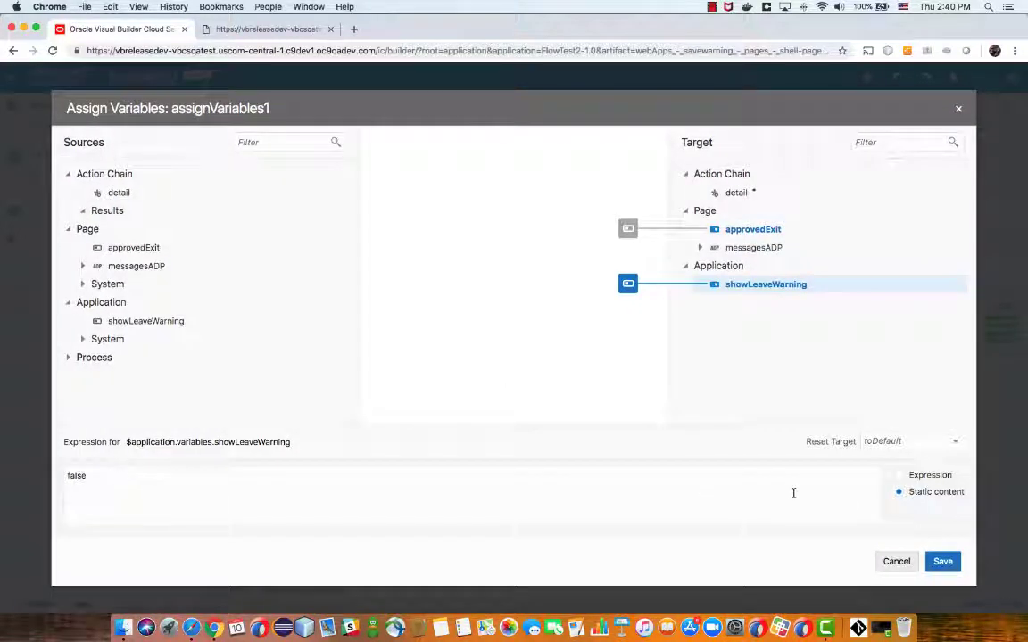
{"action": "left_click", "coordinate": [942, 561]}
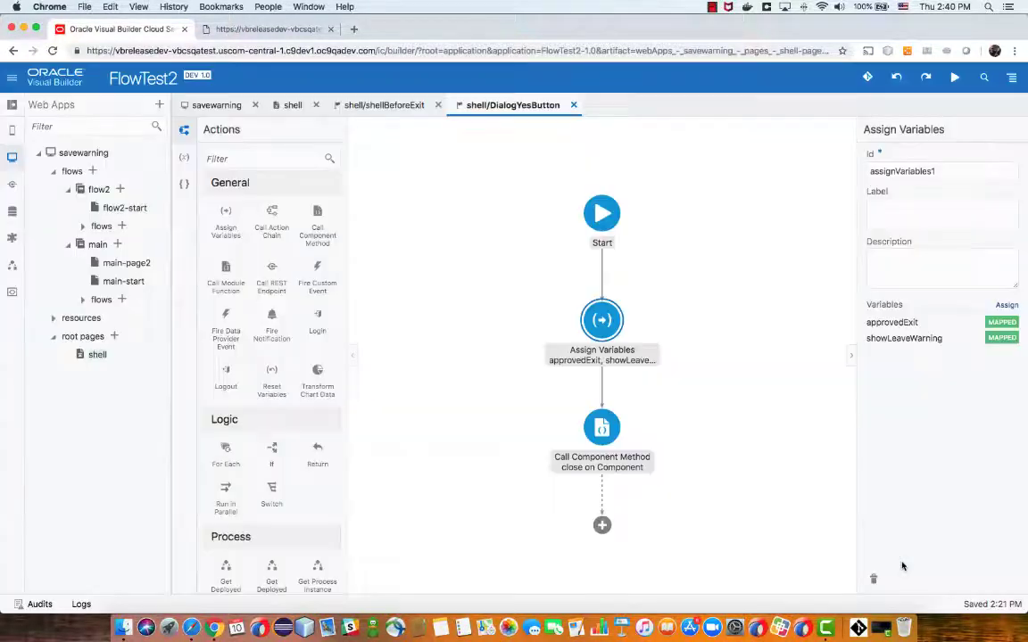
{"action": "left_click", "coordinate": [601, 428]}
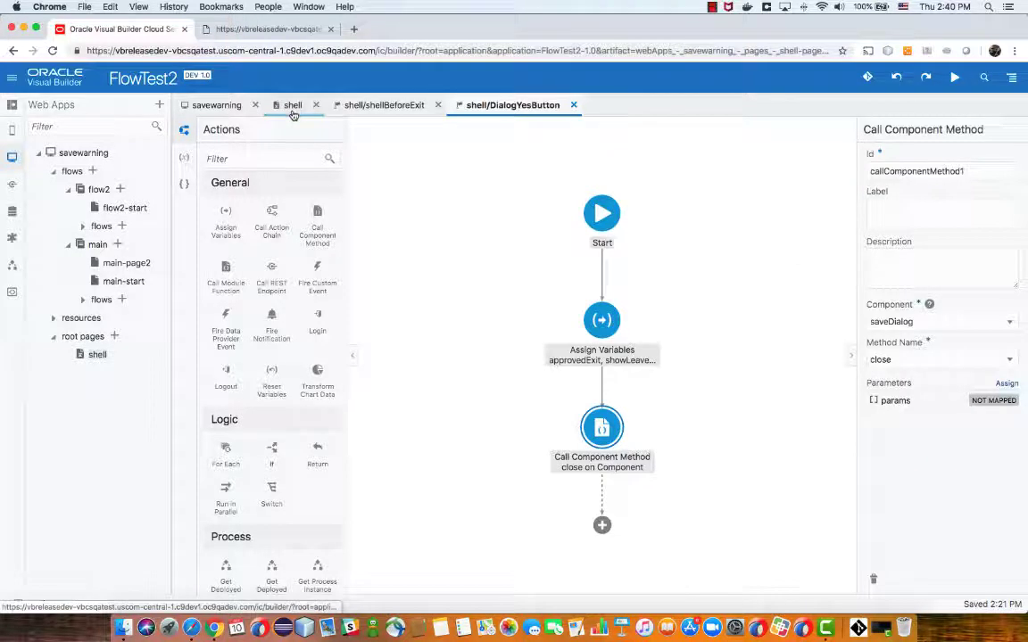
Open DialogNoAction, which only closes saveDialog, then open the main-start page design
{"action": "left_click", "coordinate": [293, 104]}
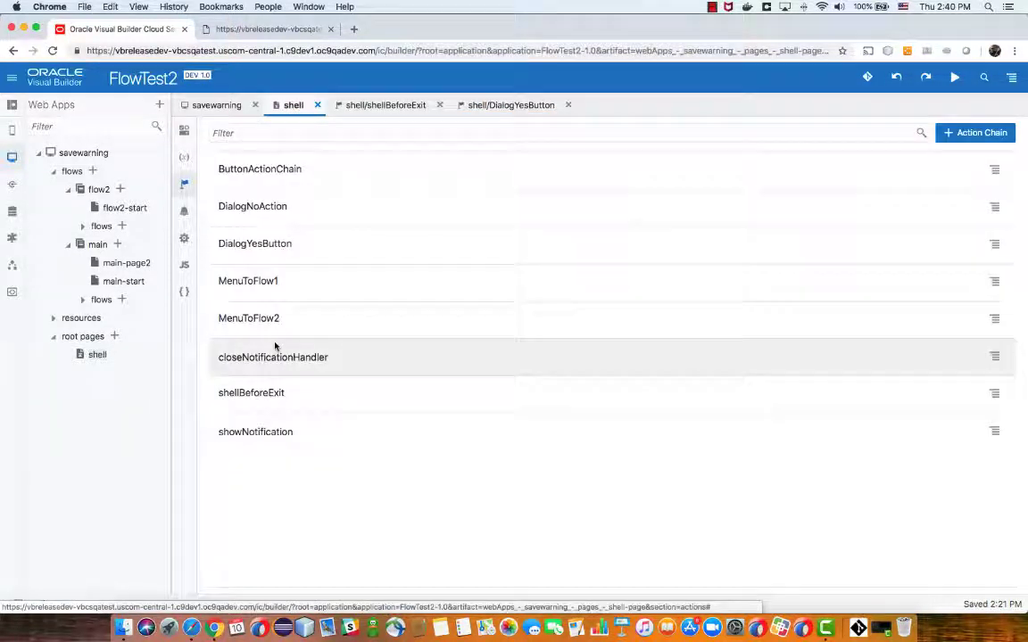
{"action": "left_click", "coordinate": [252, 207]}
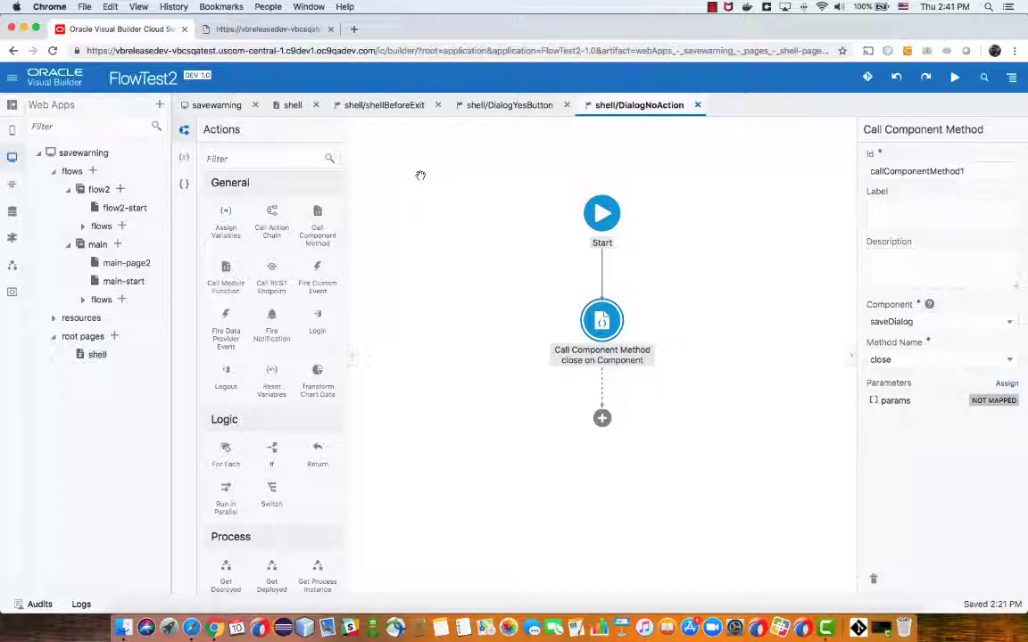
{"action": "left_click", "coordinate": [123, 282]}
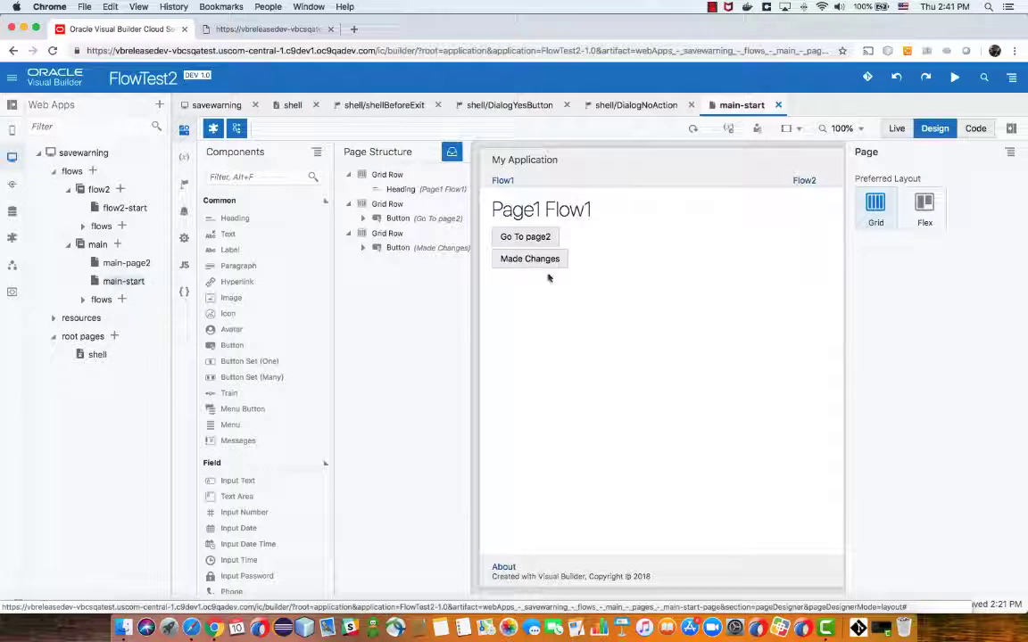
Review the MadeChangesInPage chain's Assign Variables mapping setting showLeaveWarning to true, cancelling without changes
{"action": "left_click", "coordinate": [530, 259]}
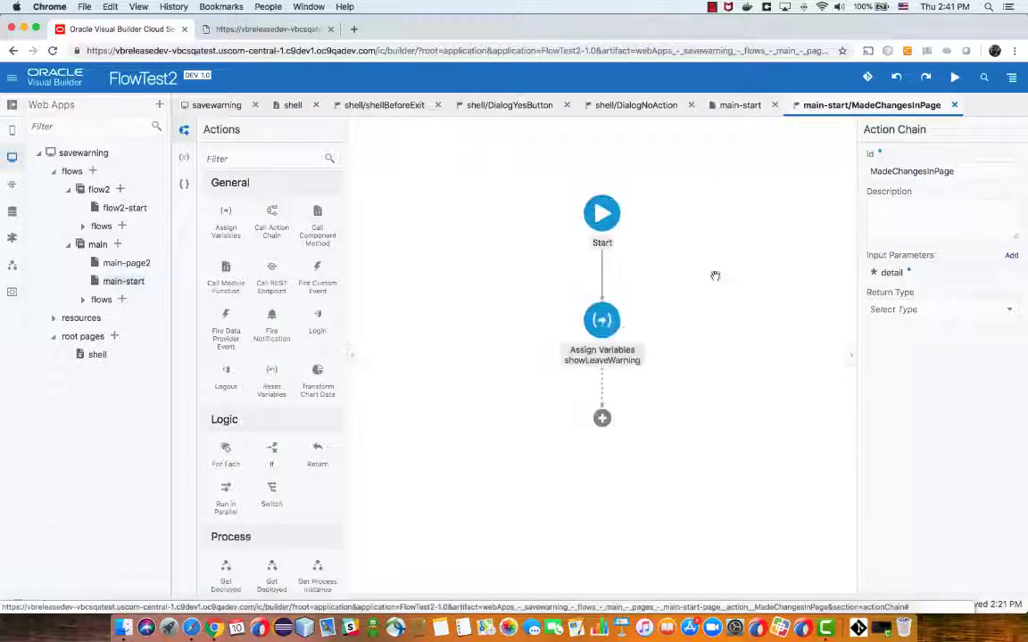
{"action": "left_click", "coordinate": [601, 321]}
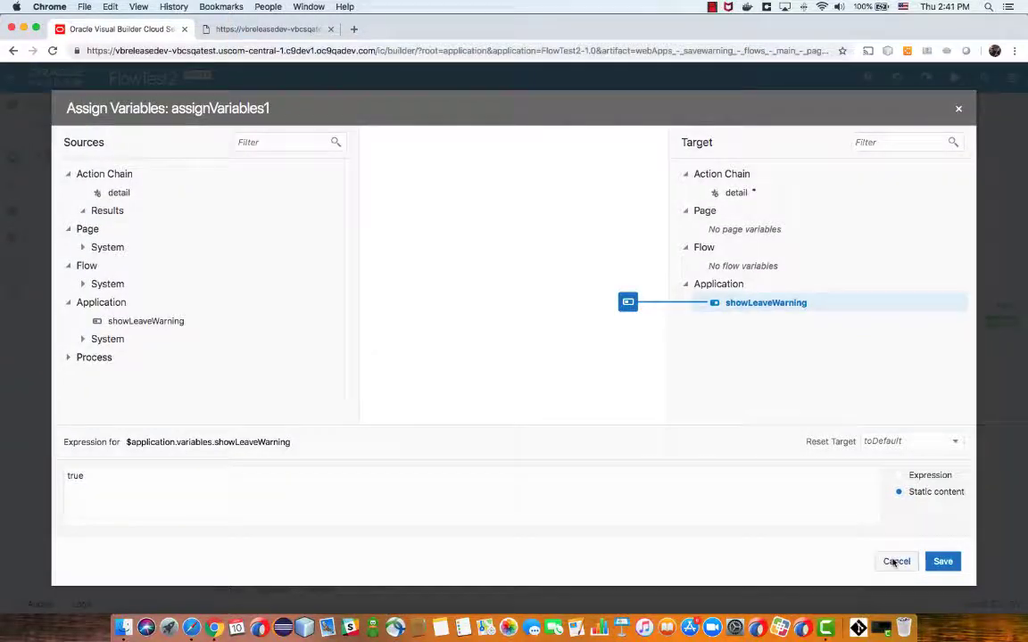
{"action": "left_click", "coordinate": [942, 561]}
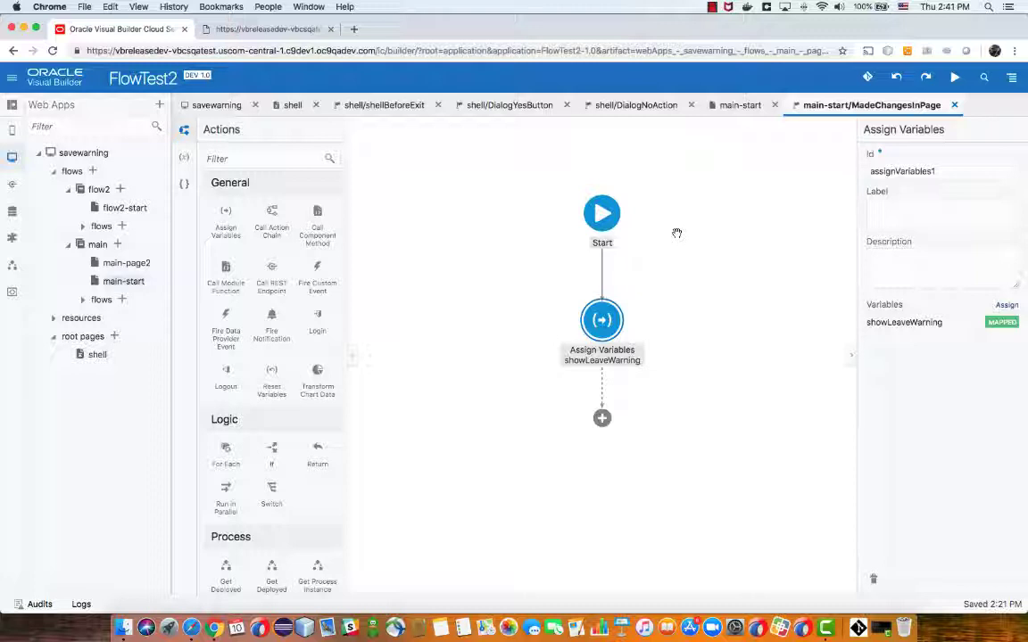
{"action": "mouse_move", "coordinate": [639, 188]}
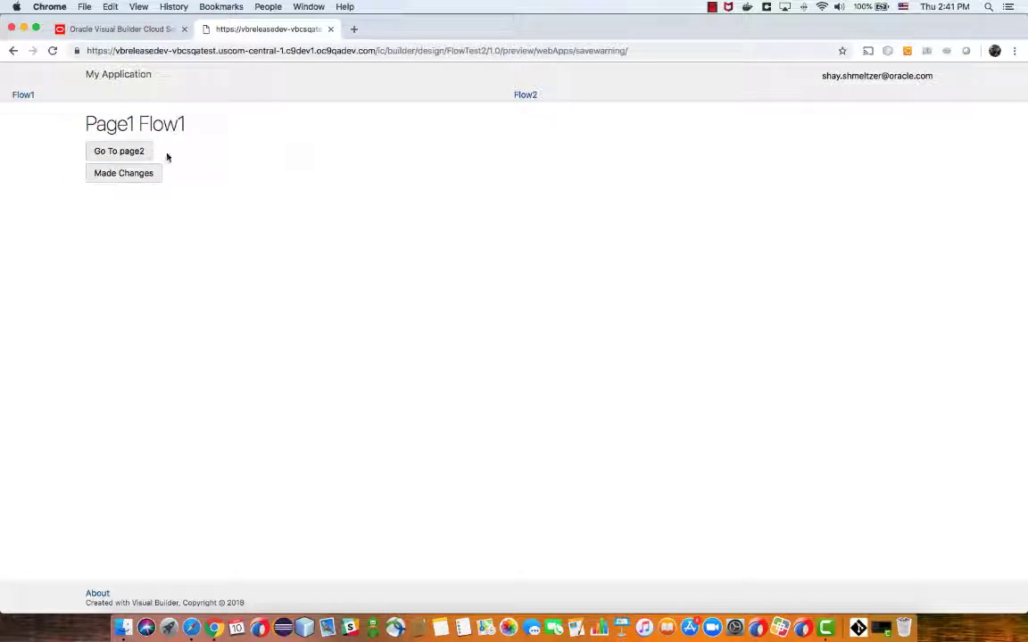
Navigate to page 2 and confirm the 'Are you sure you want to leave?' warning with Yes
{"action": "left_click", "coordinate": [118, 150]}
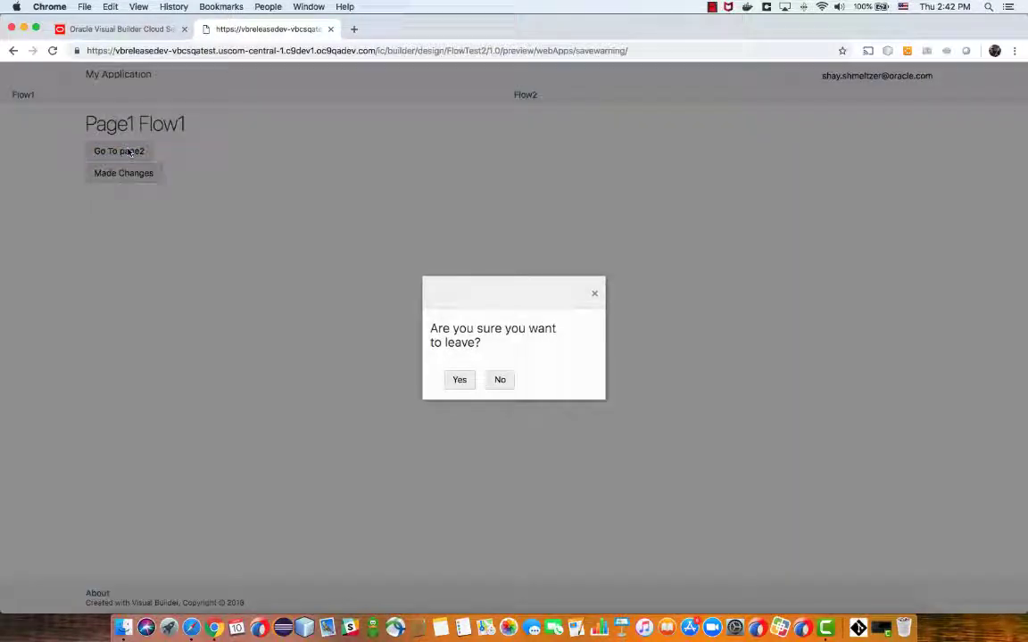
{"action": "mouse_move", "coordinate": [246, 171]}
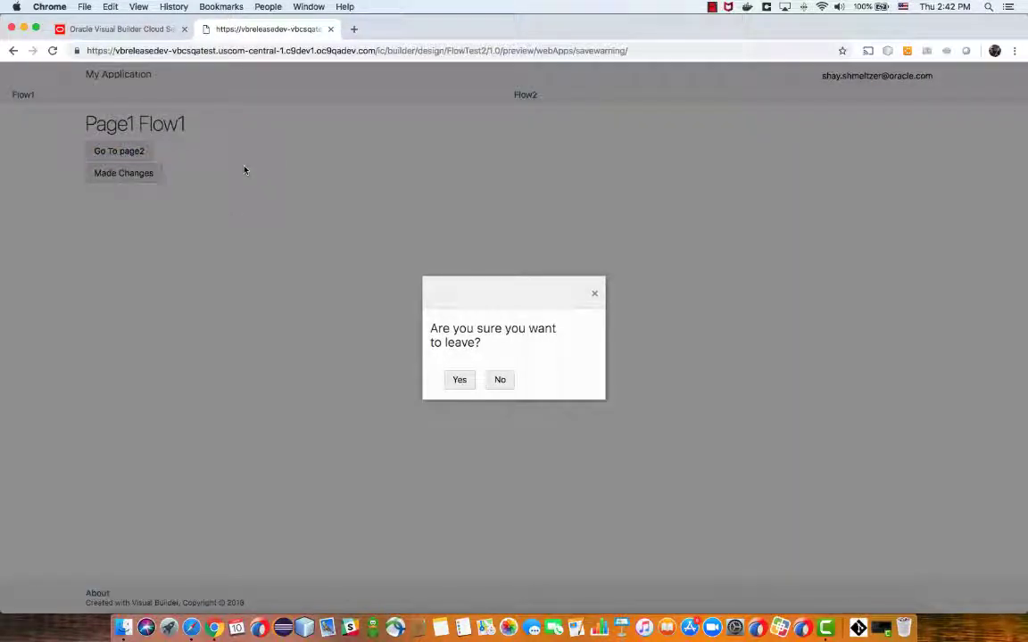
{"action": "mouse_move", "coordinate": [489, 350]}
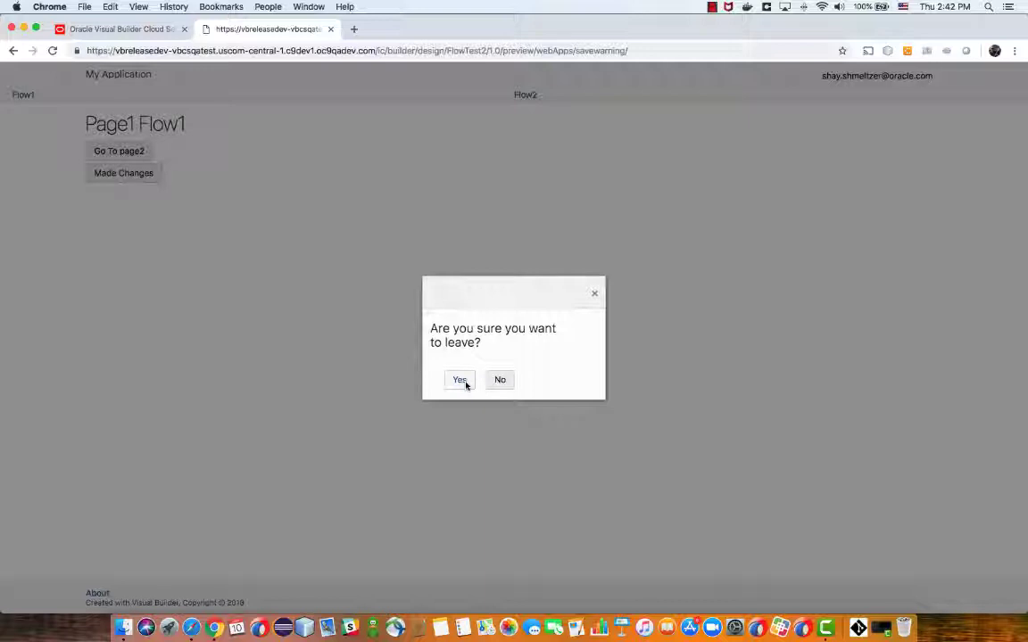
{"action": "left_click", "coordinate": [460, 378]}
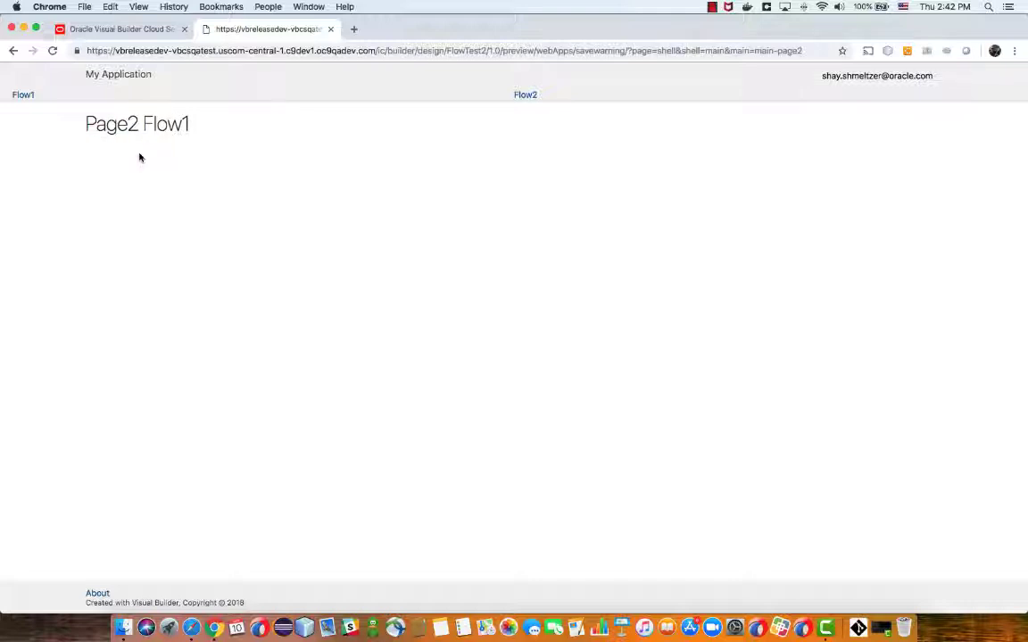
{"action": "mouse_move", "coordinate": [432, 139]}
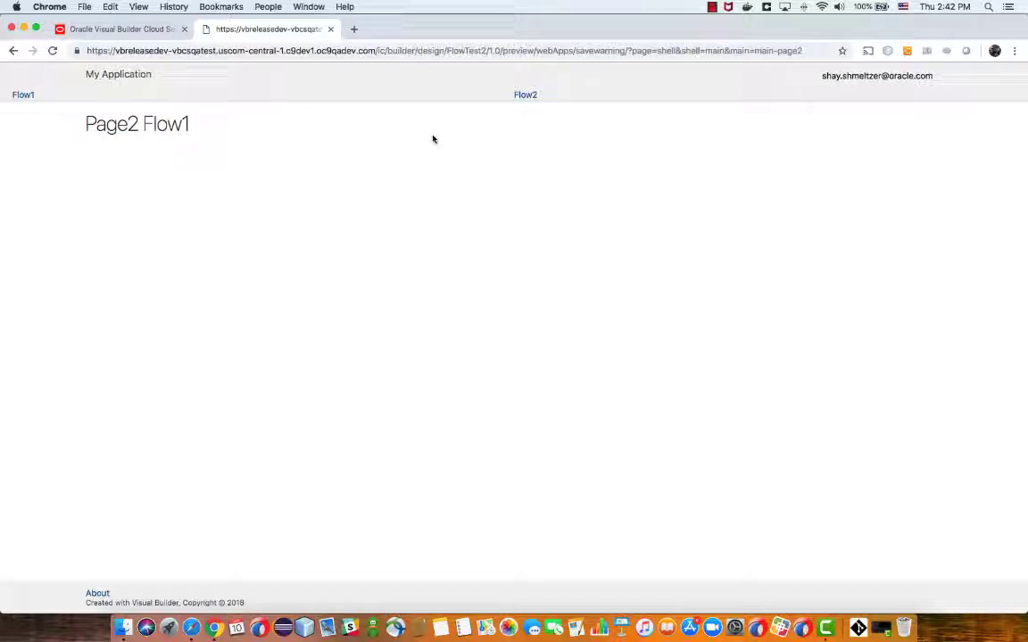